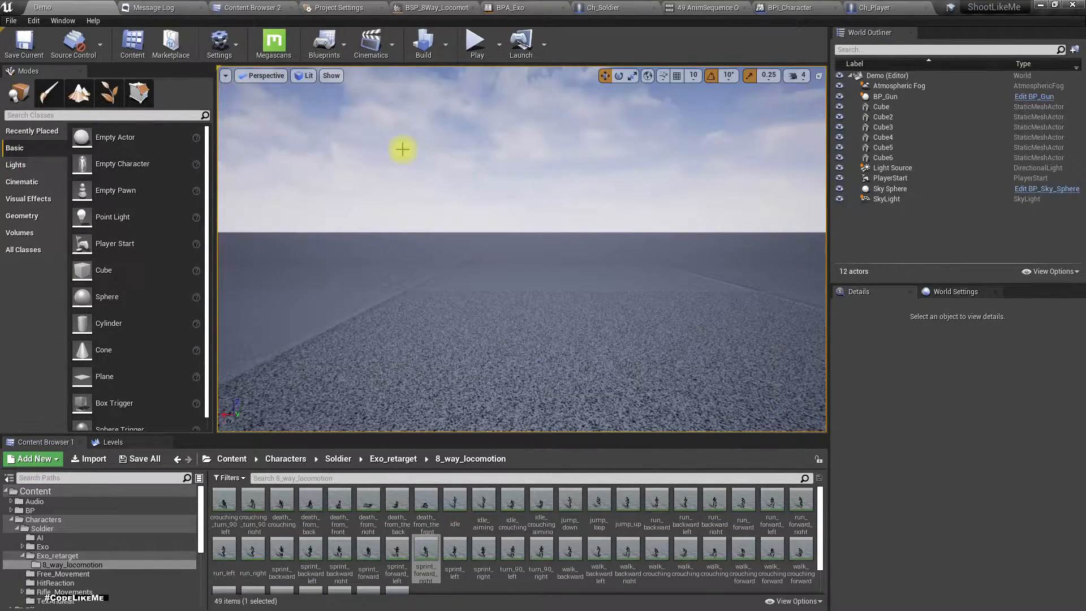
# Browse the 8_way_locomotion folder, selecting the crouching backward, forward, left and right walk clips in turn.
pyautogui.doubleClick(425, 547)
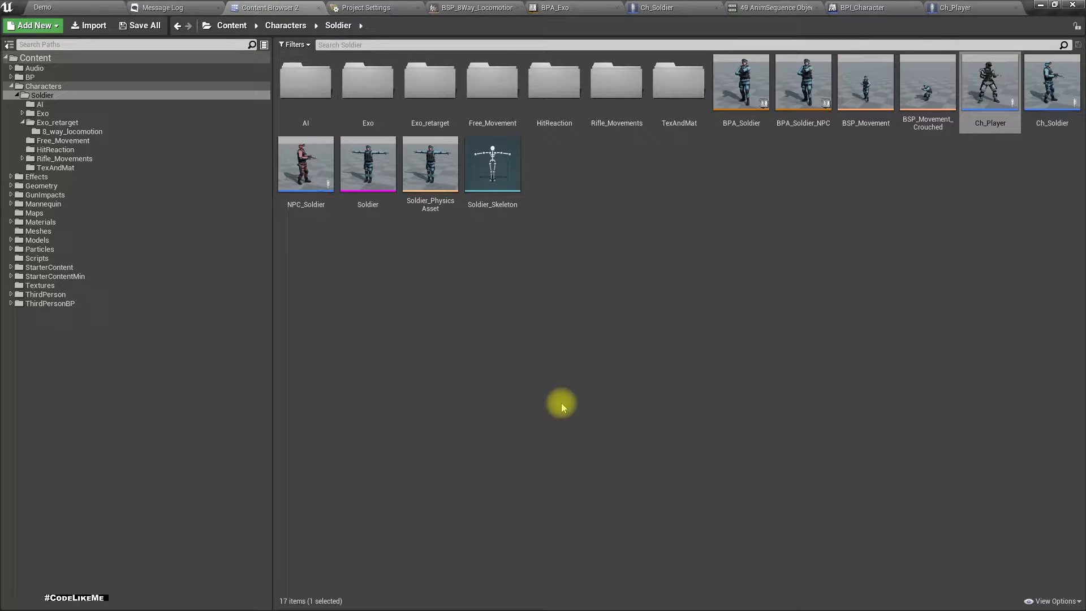
pyautogui.moveTo(575, 367)
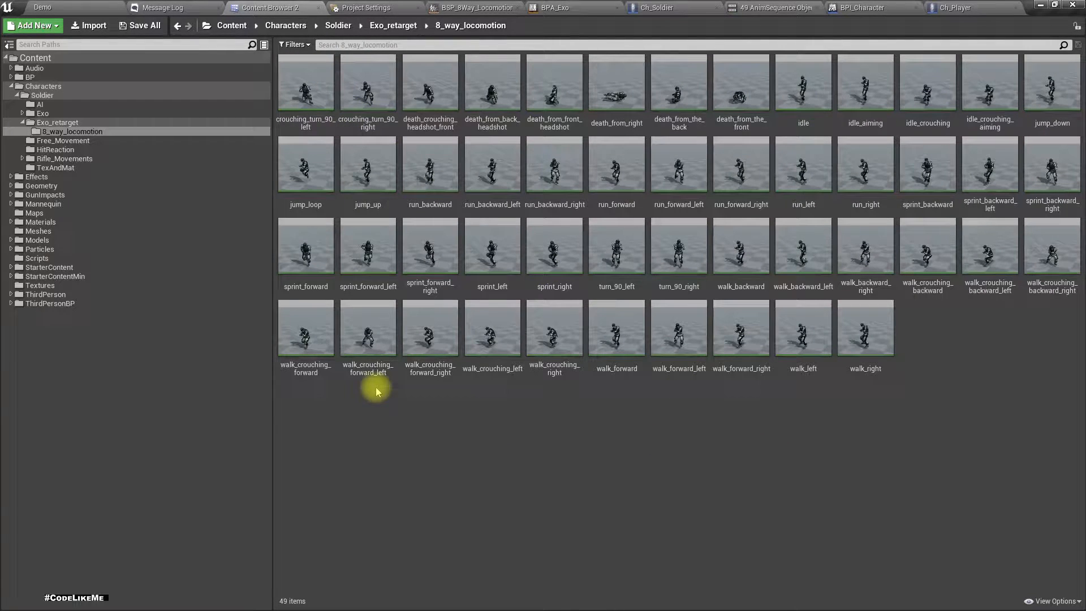
pyautogui.moveTo(923, 364)
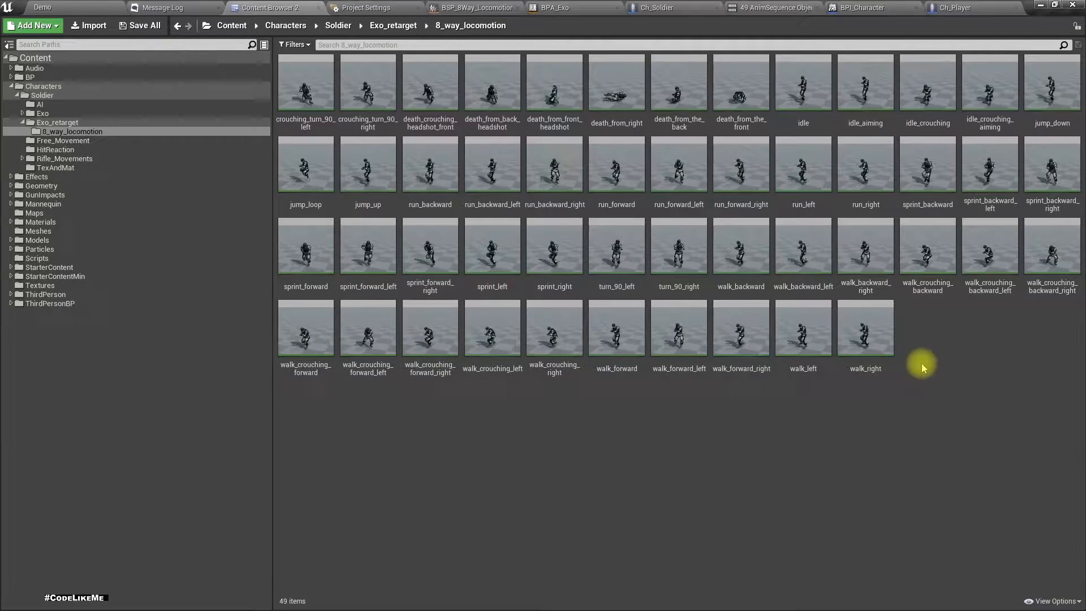
pyautogui.click(1051, 245)
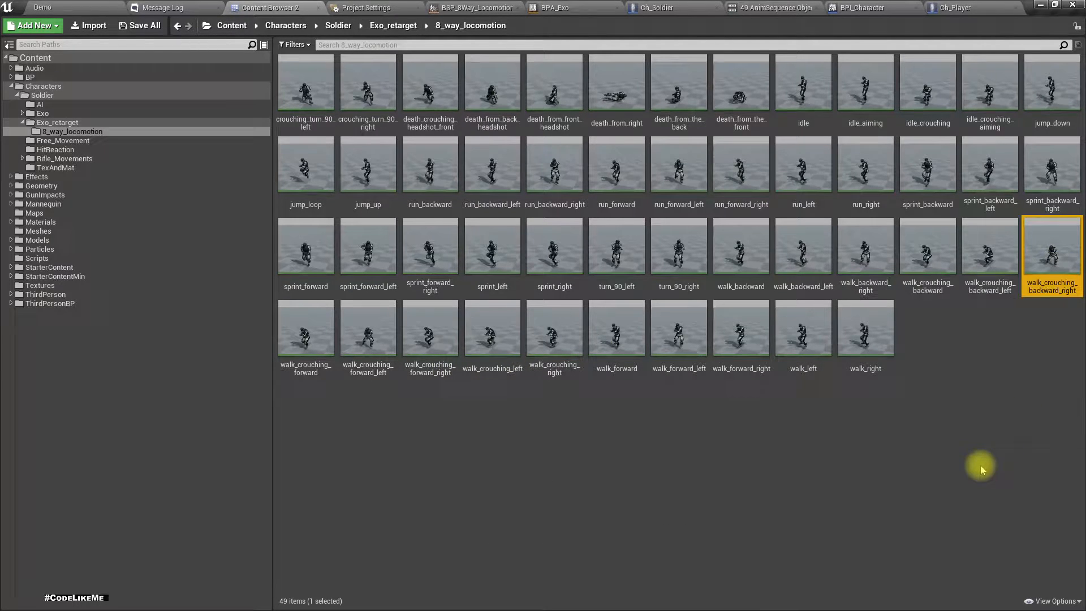
pyautogui.click(990, 245)
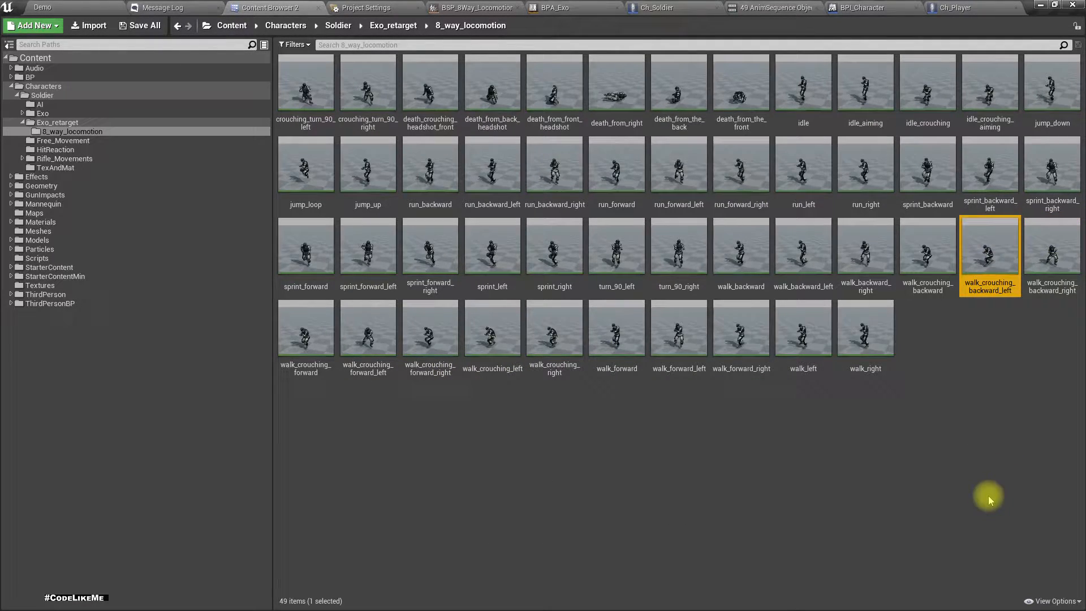
pyautogui.click(927, 246)
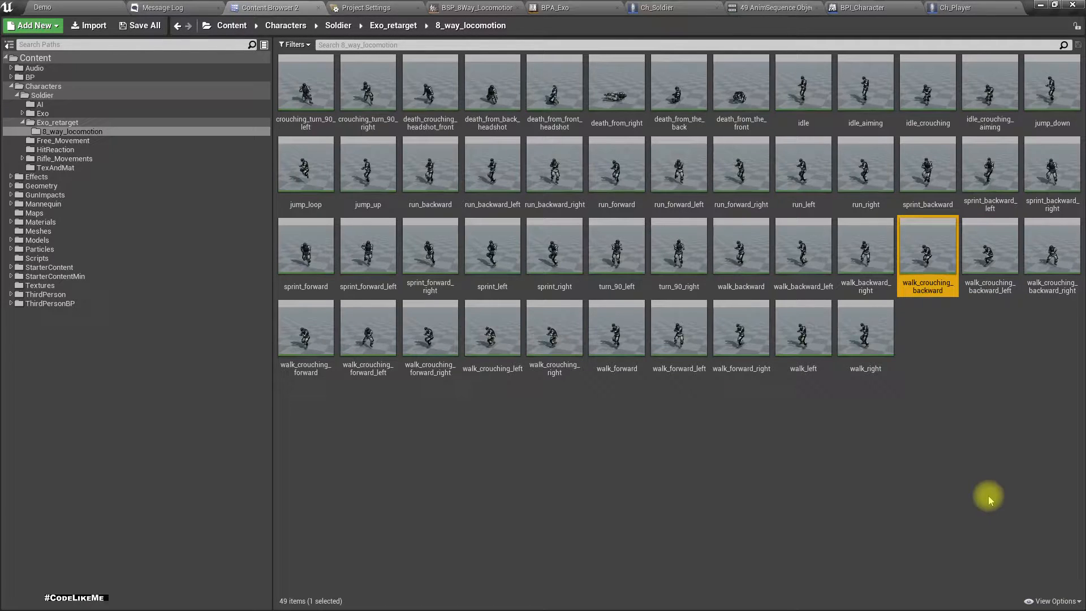
pyautogui.click(306, 327)
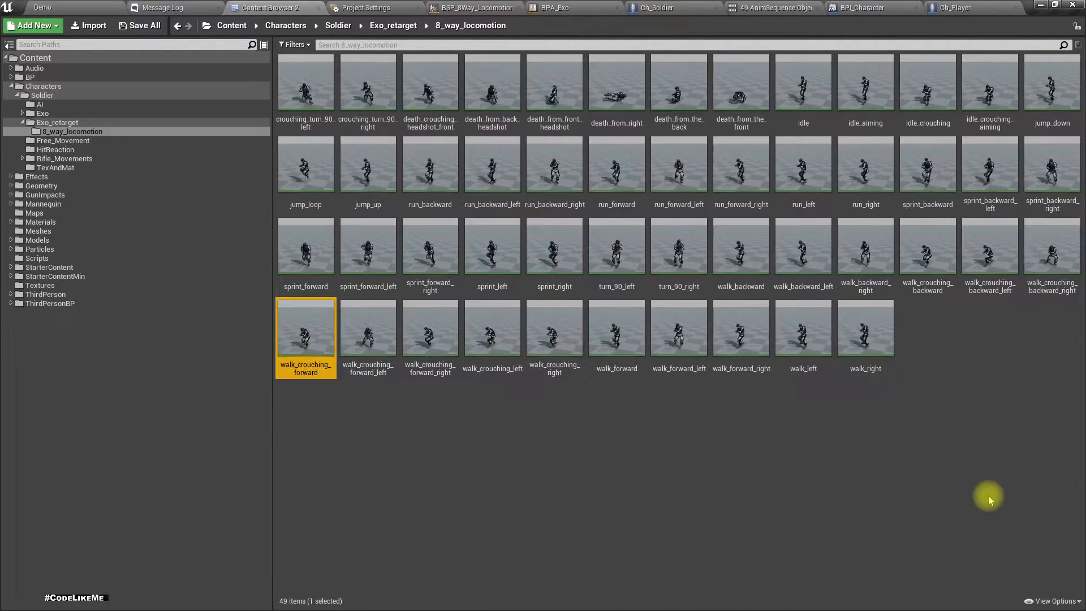
pyautogui.click(492, 328)
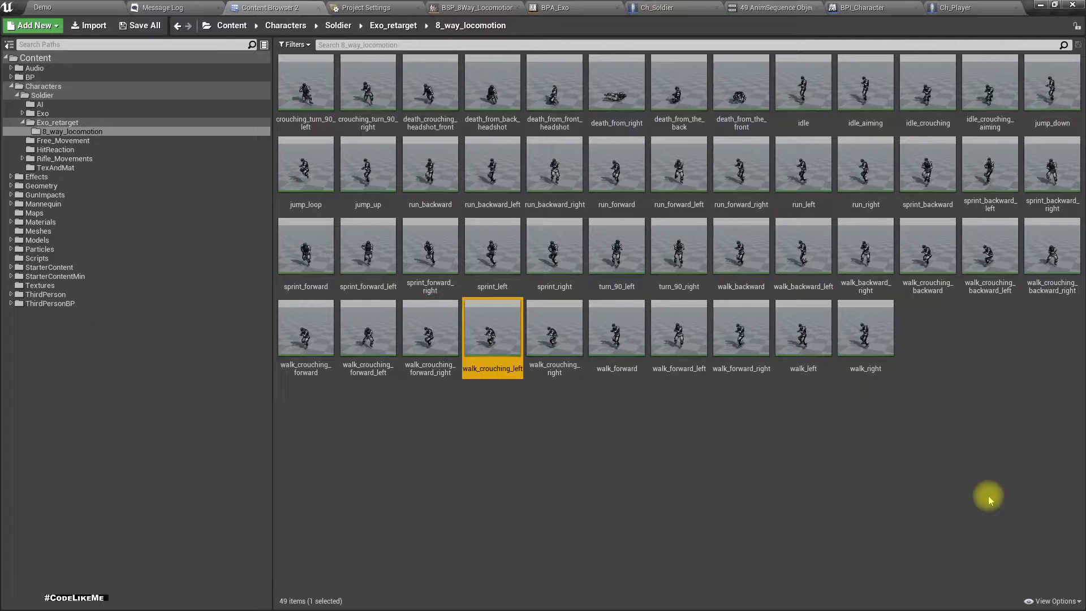
pyautogui.click(554, 328)
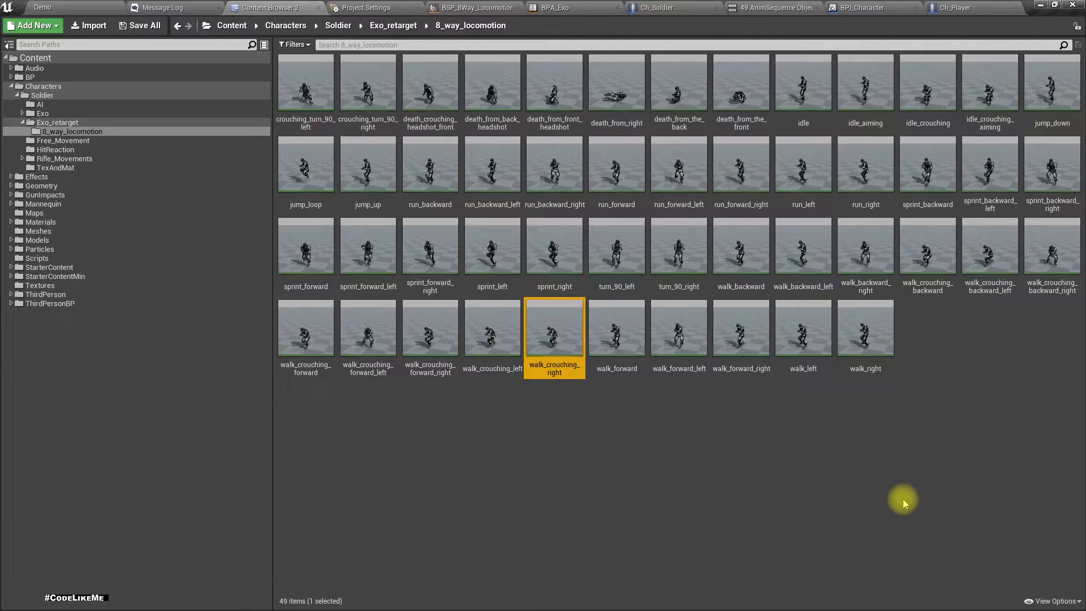
pyautogui.moveTo(400, 77)
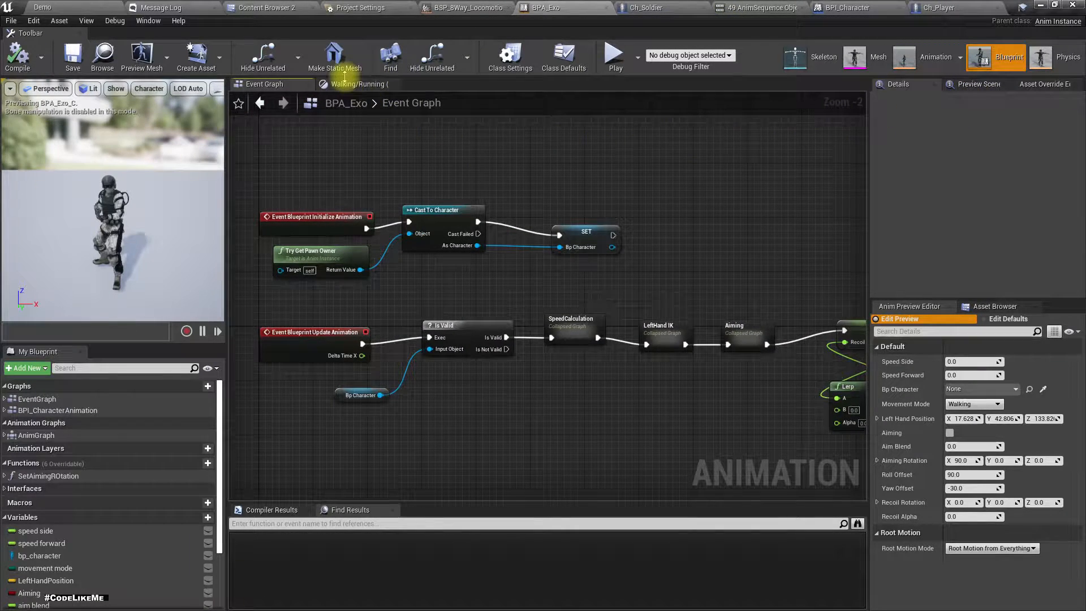
pyautogui.click(360, 84)
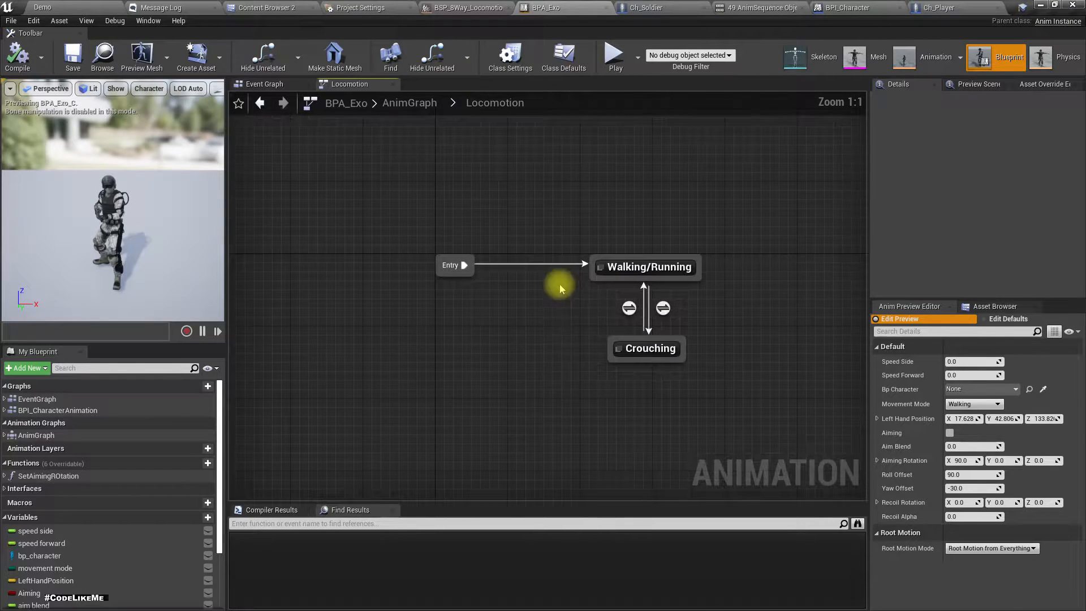
pyautogui.doubleClick(645, 348)
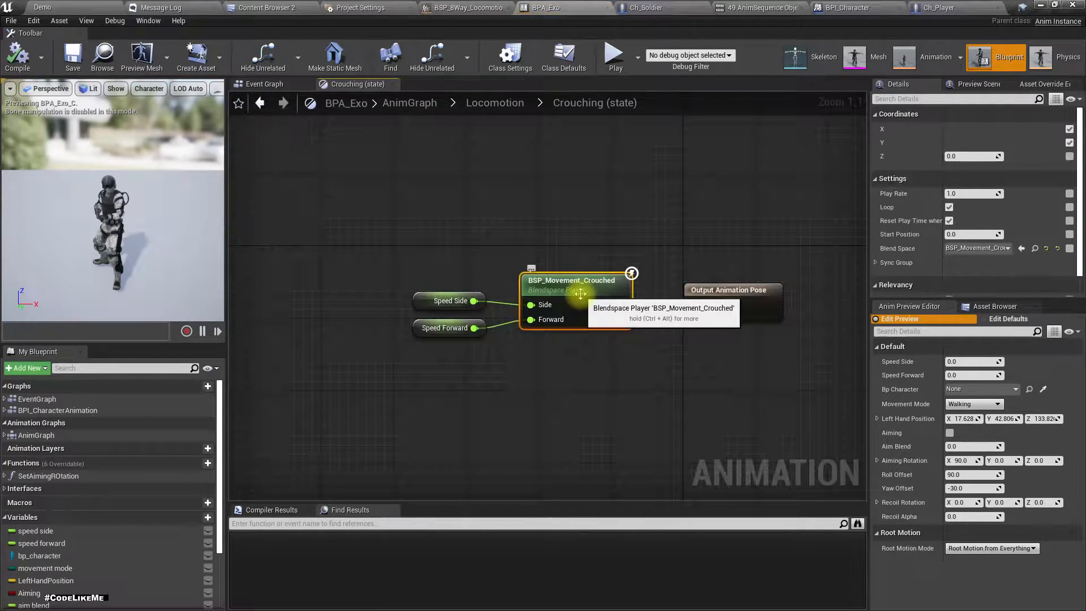
pyautogui.doubleClick(570, 281)
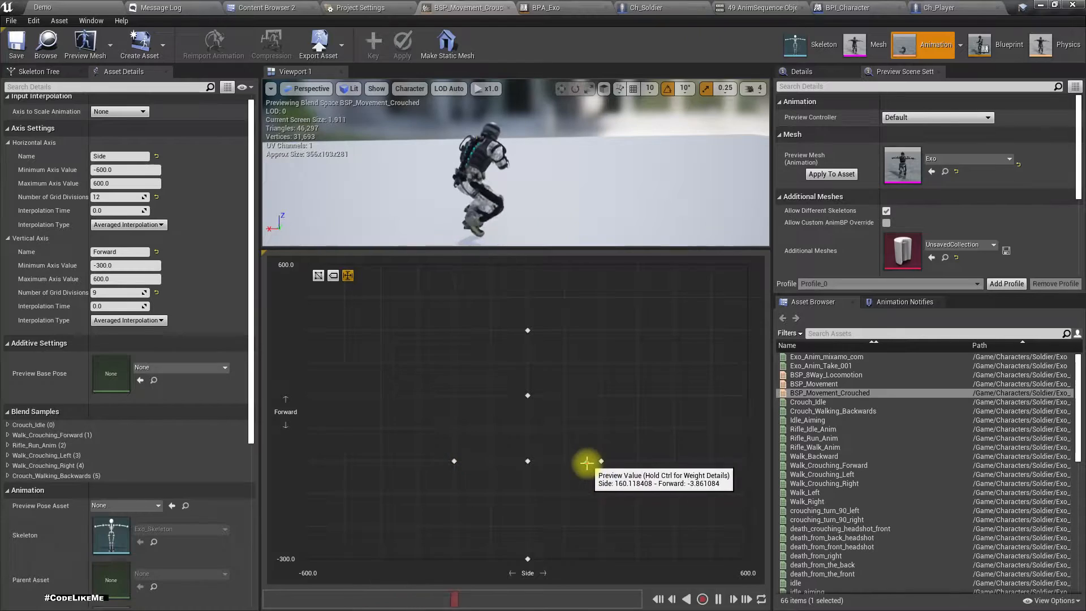
pyautogui.moveTo(587, 461); pyautogui.dragTo(469, 453)
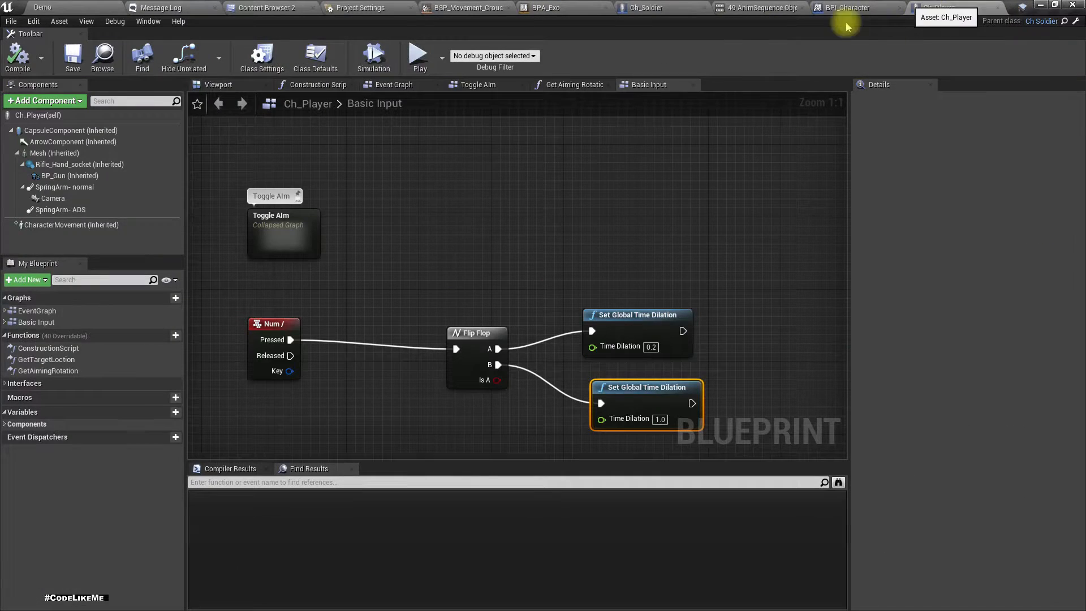
pyautogui.click(640, 8)
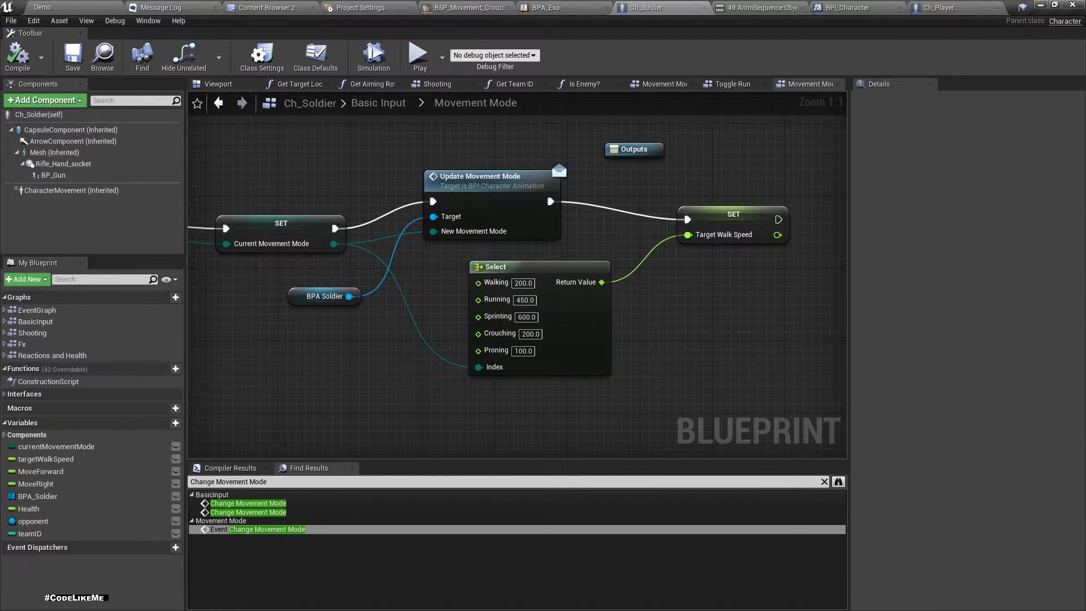
pyautogui.click(552, 7)
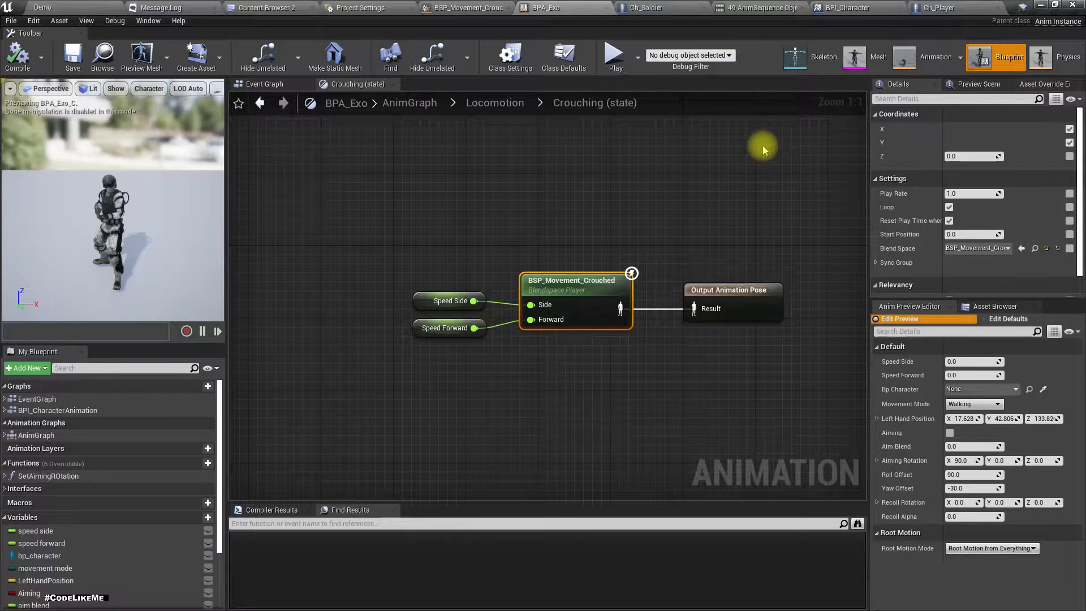
pyautogui.click(465, 8)
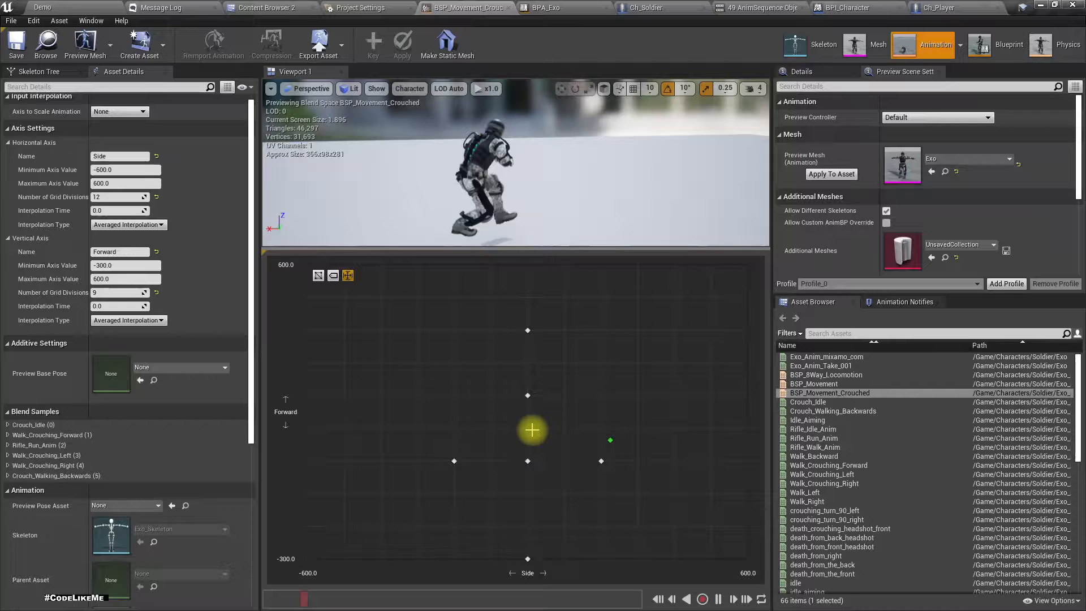
pyautogui.click(258, 6)
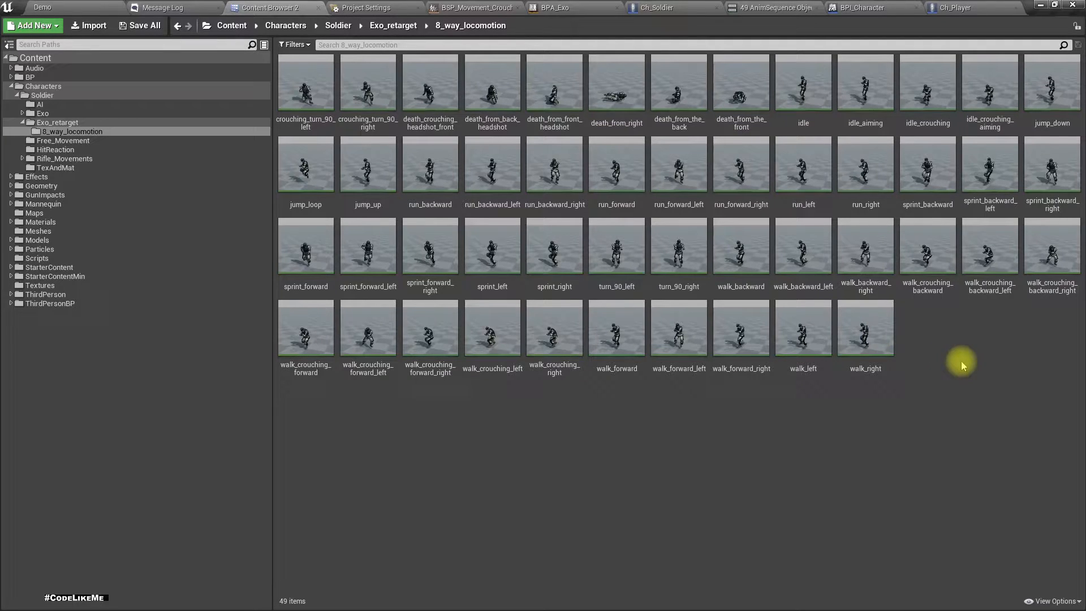
pyautogui.moveTo(956, 359)
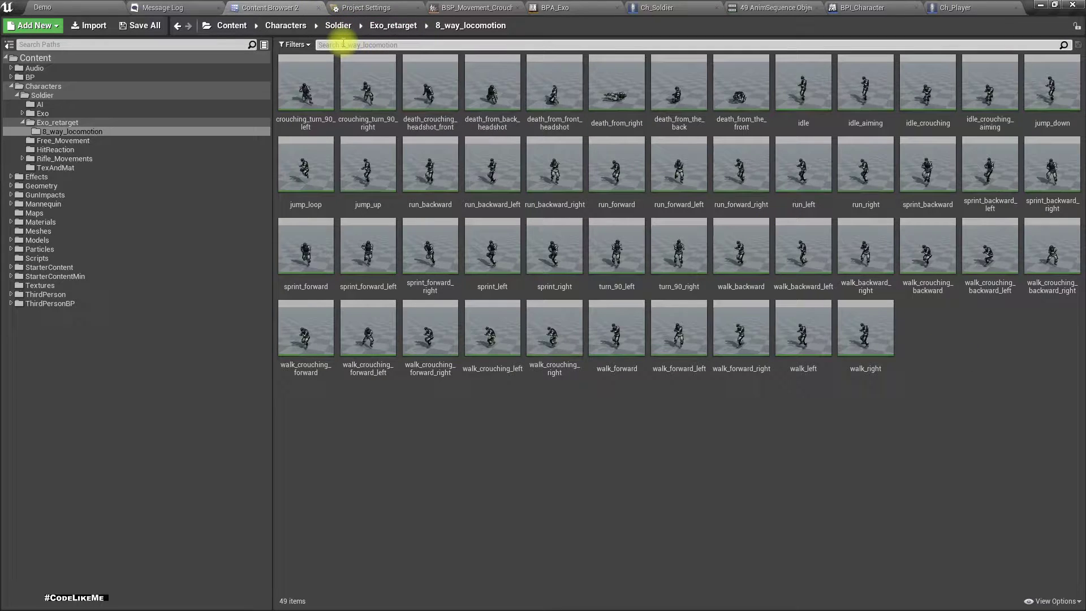
# Filter the content browser by 'crou' and pick idle_crouching for the centre sample.
pyautogui.write('crou')
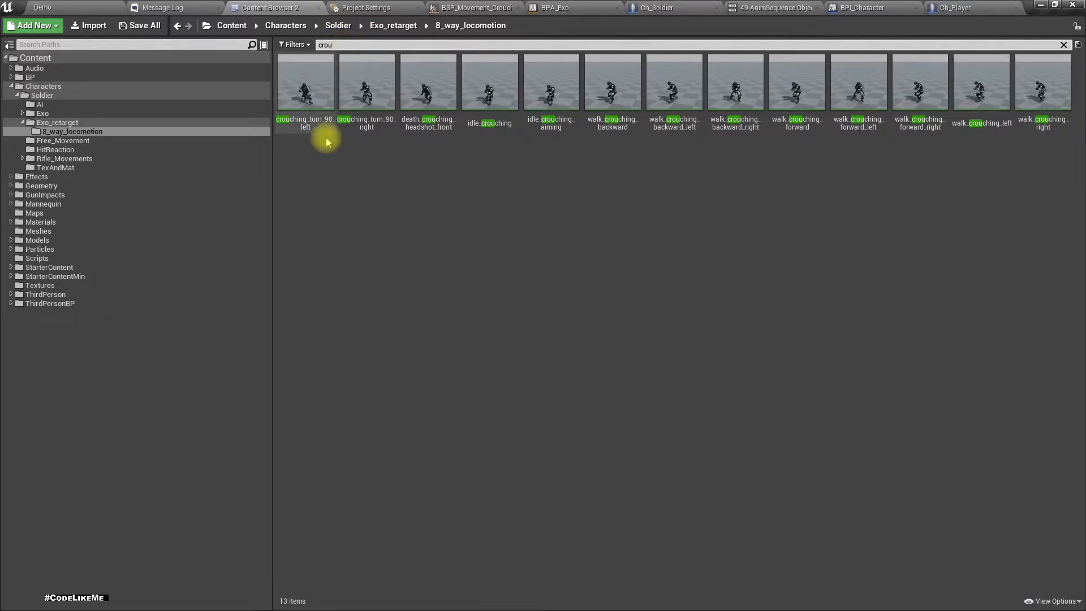
pyautogui.click(551, 82)
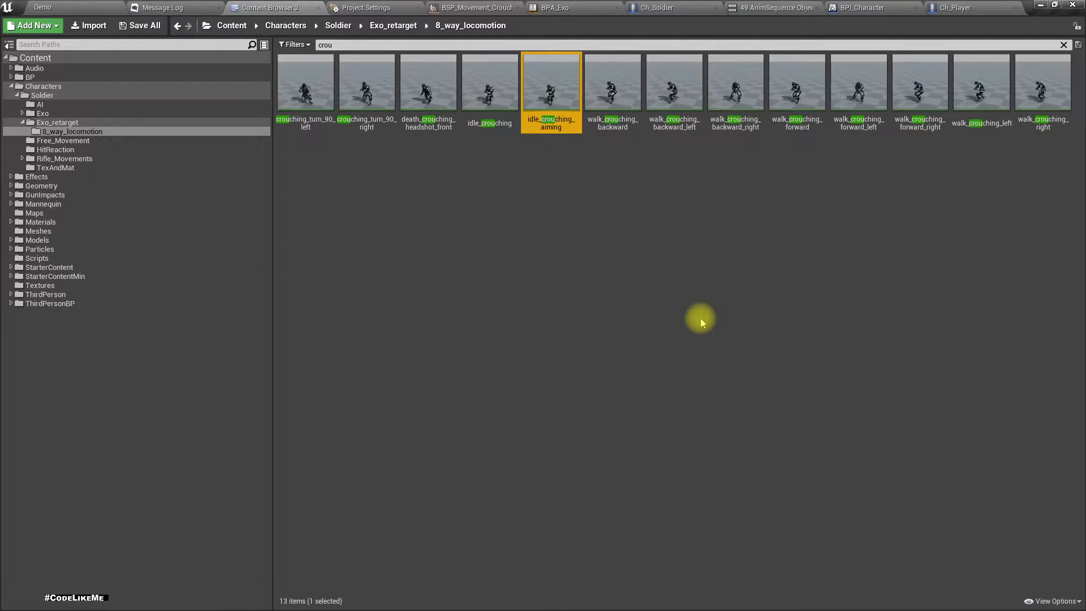
pyautogui.click(489, 84)
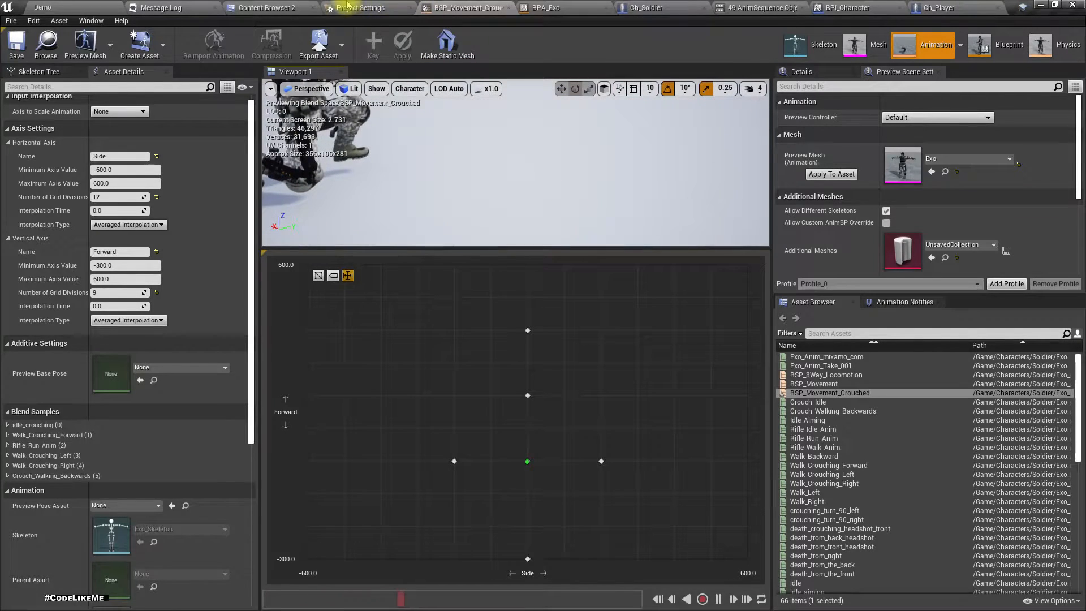
# Place walk_crouching_backward as the backward sample at Side 0, Forward -300.
pyautogui.click(274, 8)
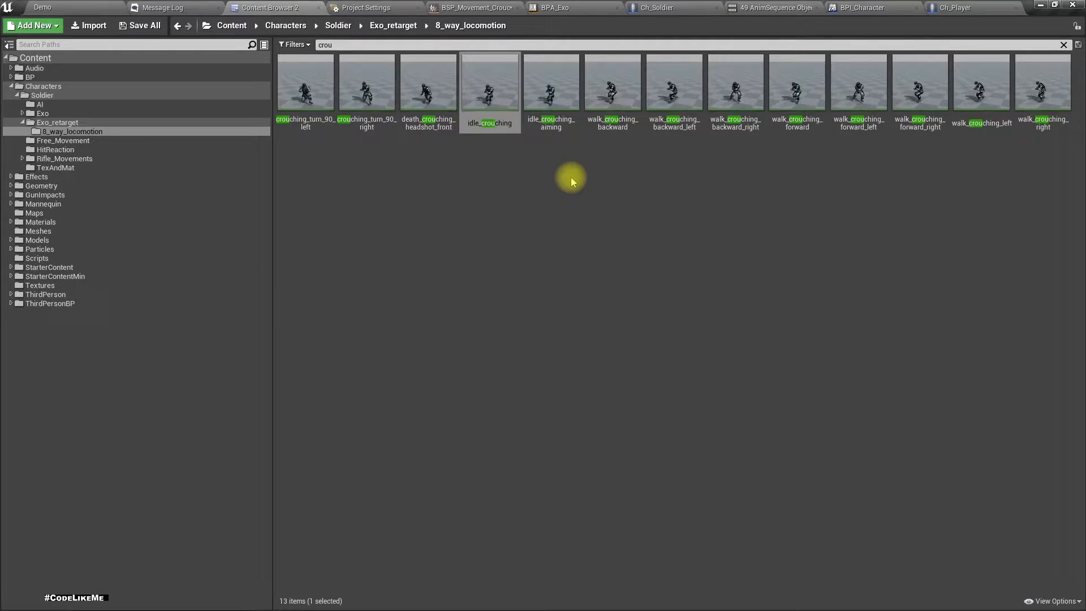
pyautogui.moveTo(712, 156)
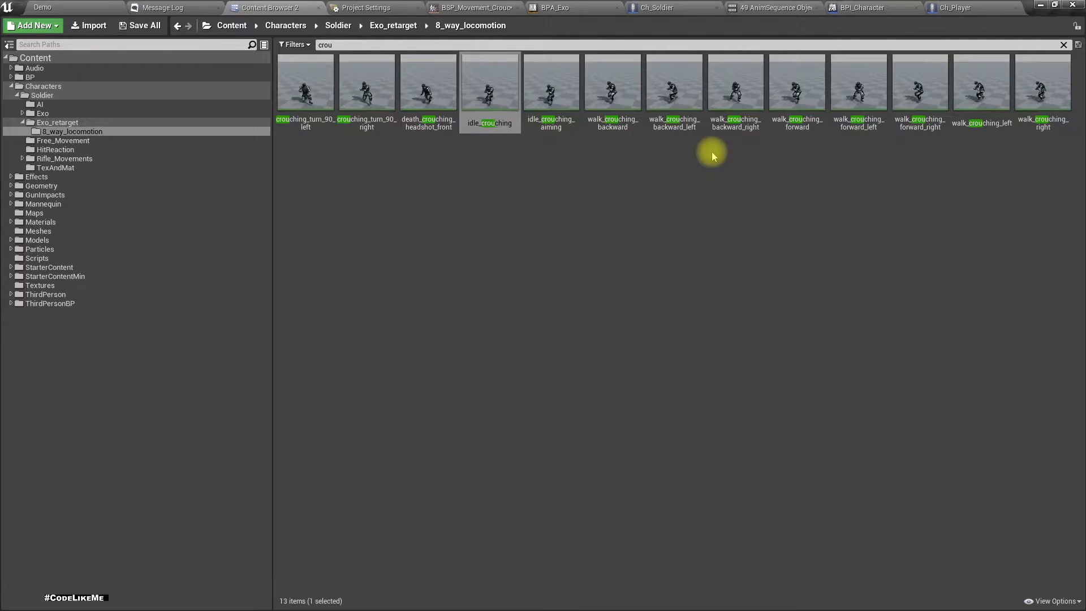
pyautogui.click(611, 81)
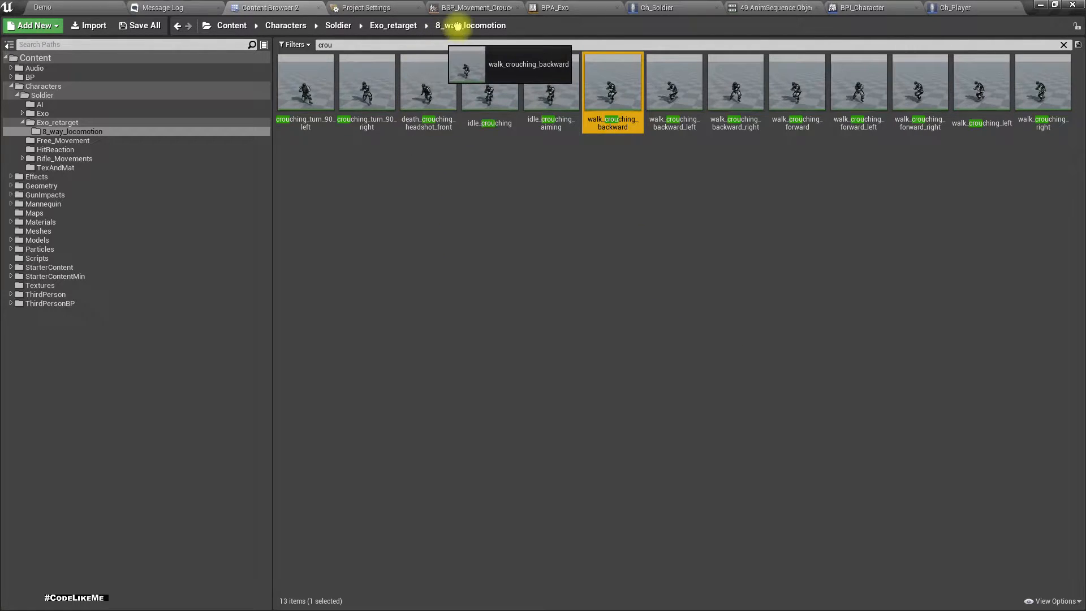
pyautogui.doubleClick(613, 81)
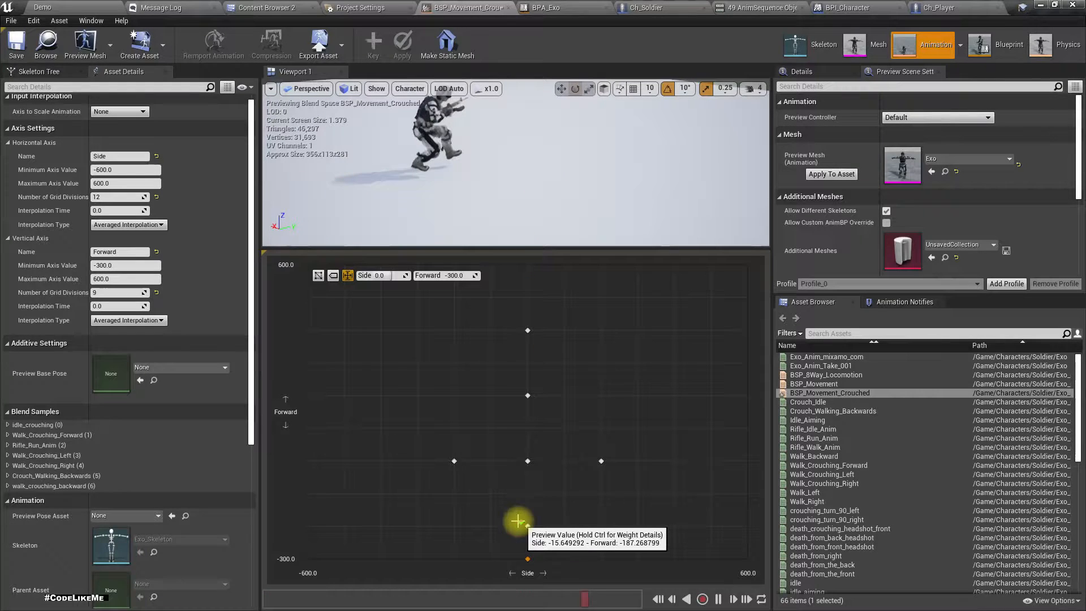
pyautogui.moveTo(518, 520); pyautogui.dragTo(531, 543)
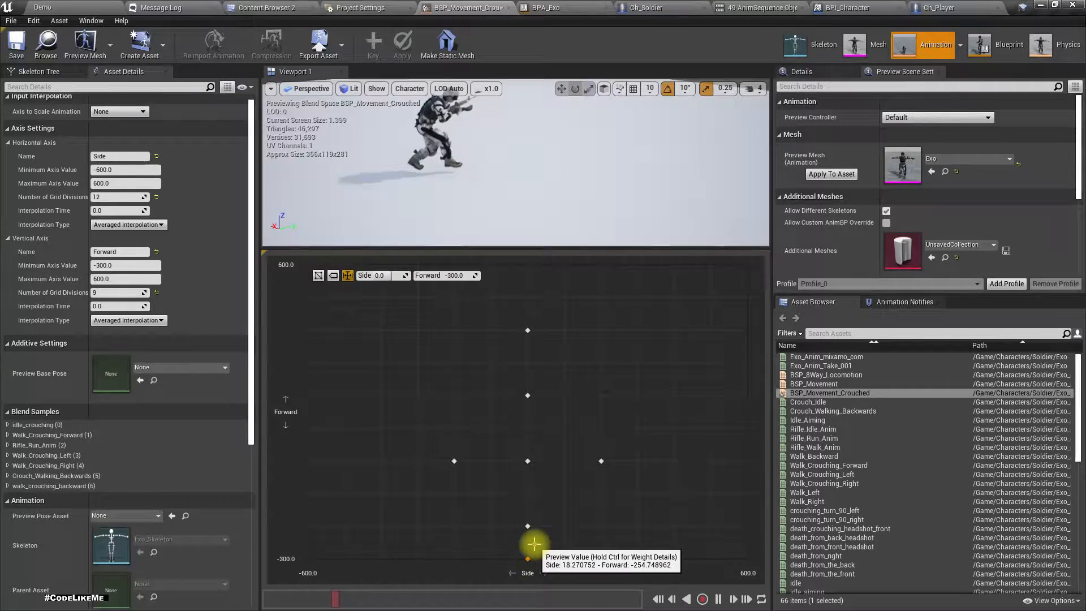
pyautogui.moveTo(533, 544); pyautogui.dragTo(525, 460)
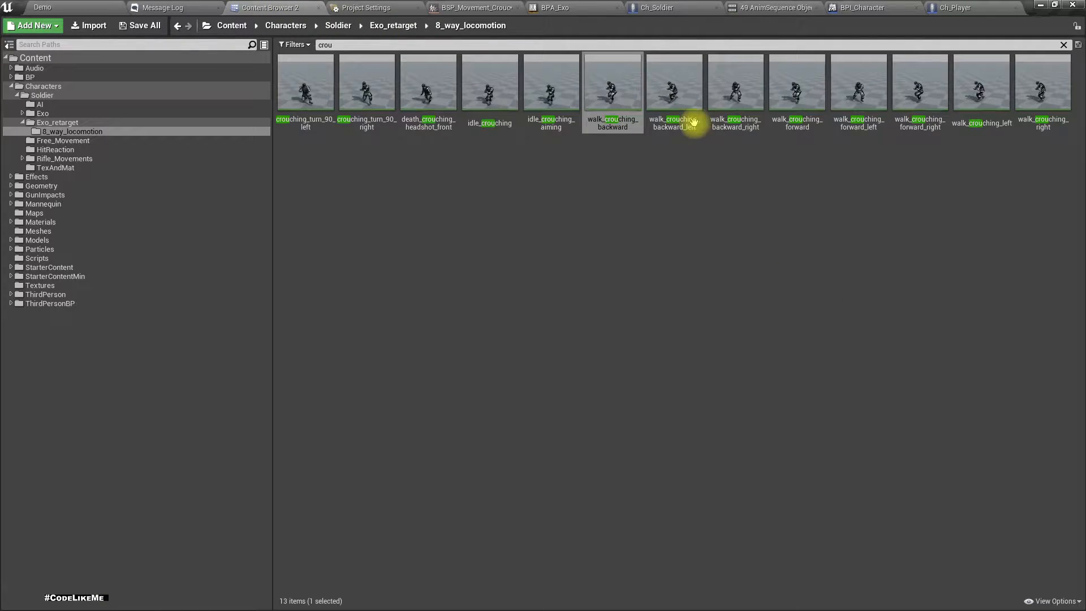
# Add walk_crouching_backward_left, backward_right and forward_left at diagonal grid positions.
pyautogui.click(674, 82)
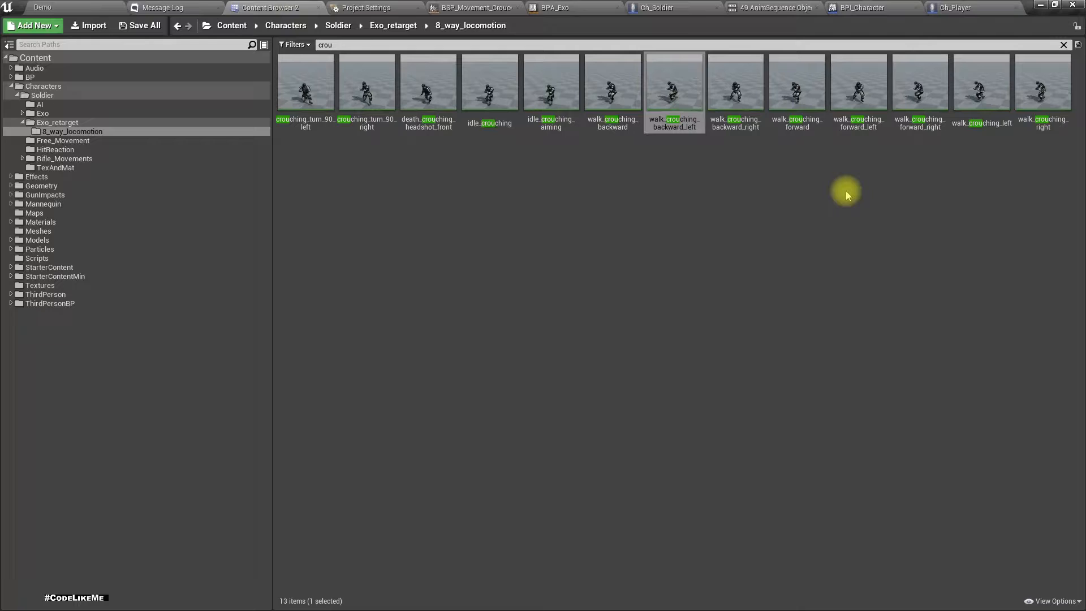
pyautogui.moveTo(731, 93)
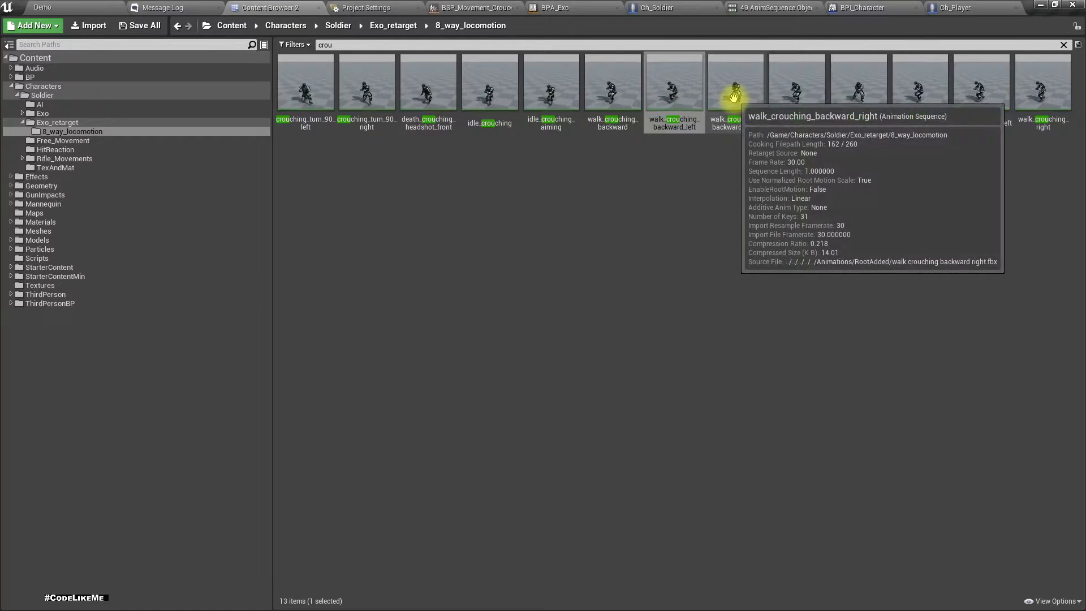
pyautogui.moveTo(735, 83); pyautogui.dragTo(562, 385)
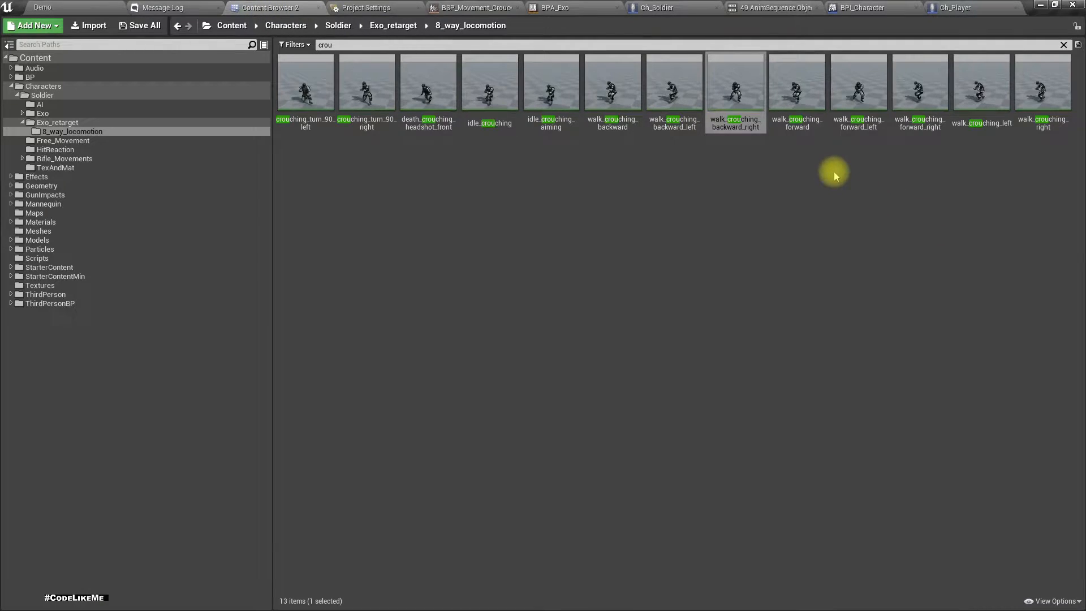
pyautogui.click(796, 82)
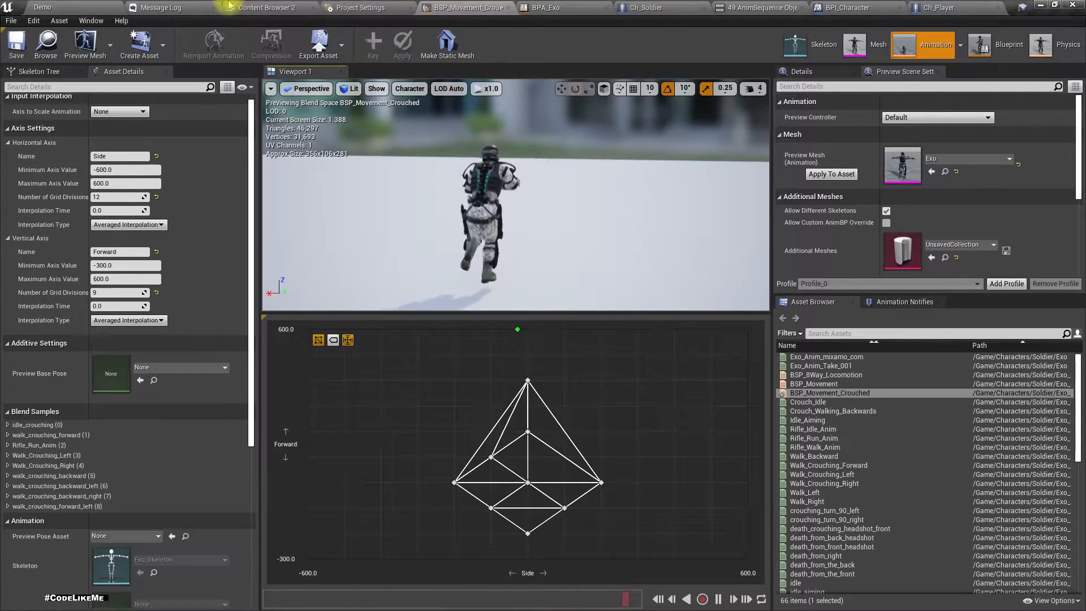
# Add walk_crouching_forward_right and move the forward-left sample to Side -100, Forward 100.
pyautogui.click(271, 7)
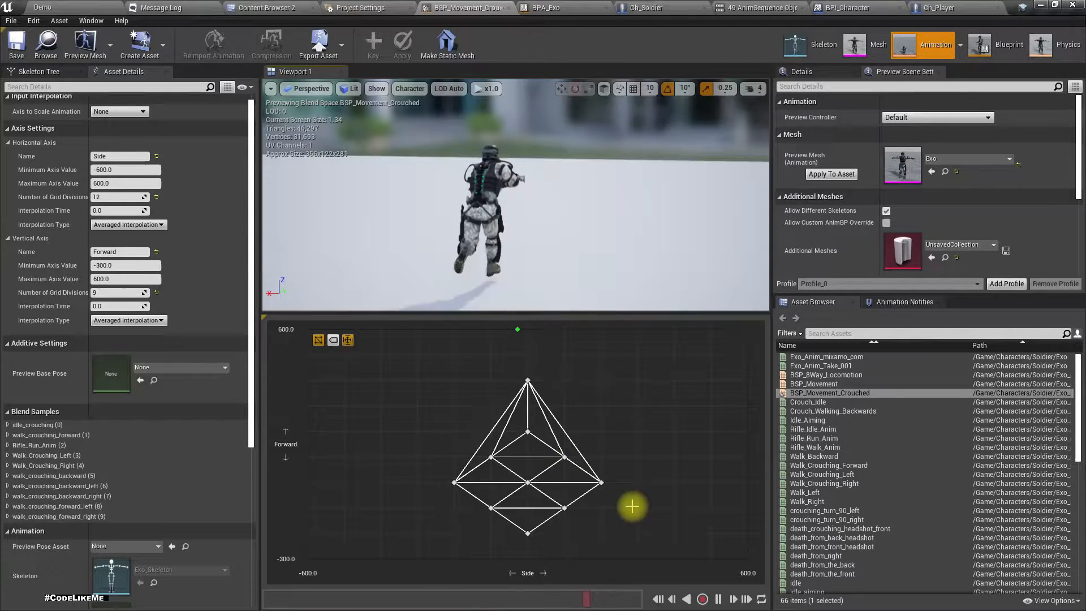
pyautogui.moveTo(631, 507); pyautogui.dragTo(529, 434)
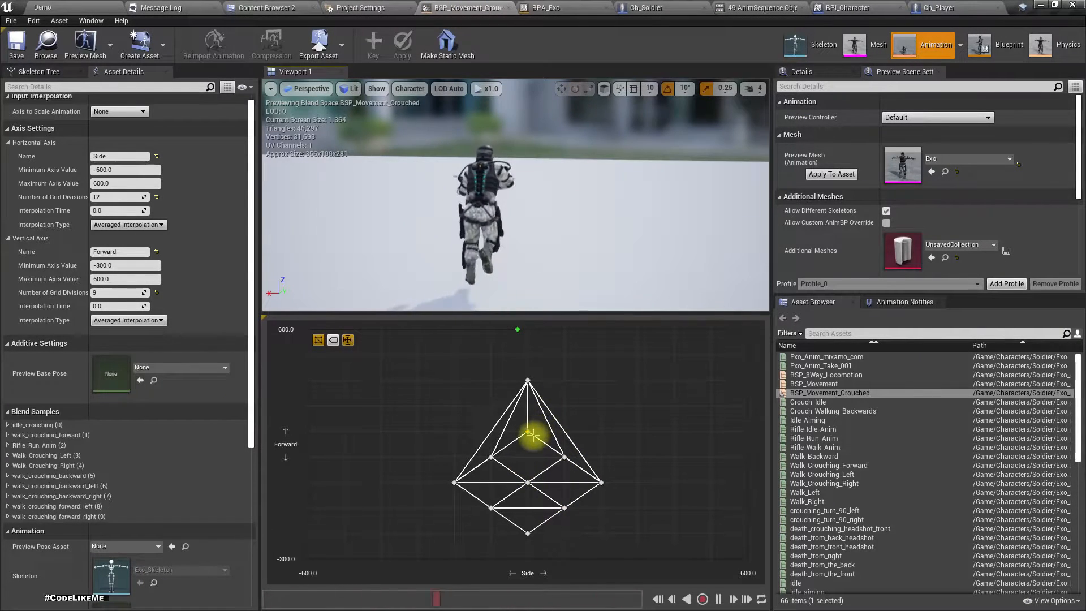
pyautogui.moveTo(531, 435); pyautogui.dragTo(508, 458)
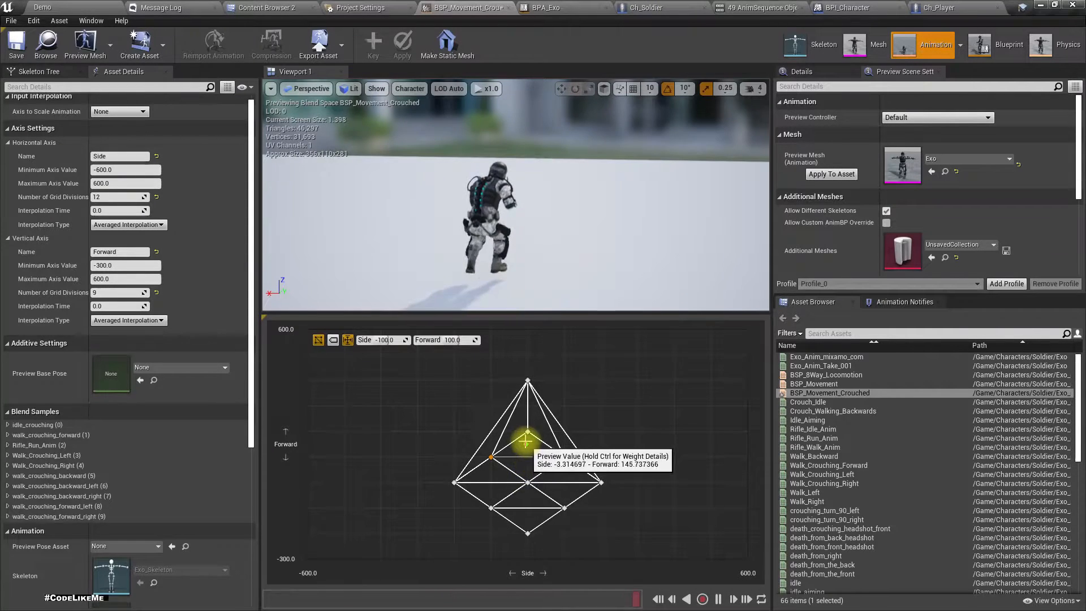
pyautogui.moveTo(528, 436); pyautogui.dragTo(528, 457)
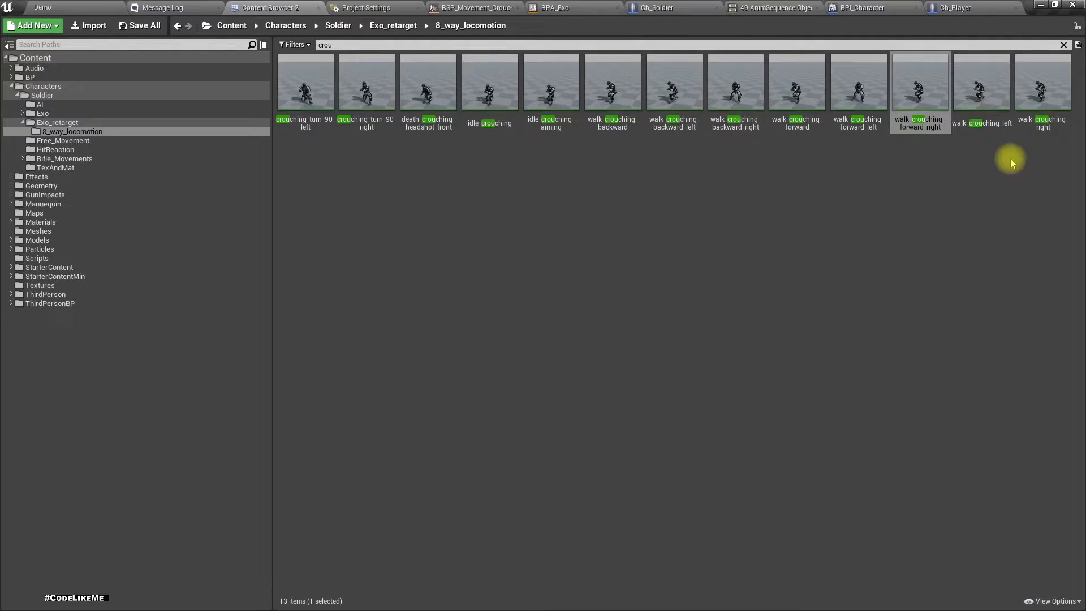
# Replace the Rifle_Run_Anim sample with walk_crouching_forward_right and lower the forward sample to Forward 200.
pyautogui.moveTo(981, 82); pyautogui.dragTo(967, 236)
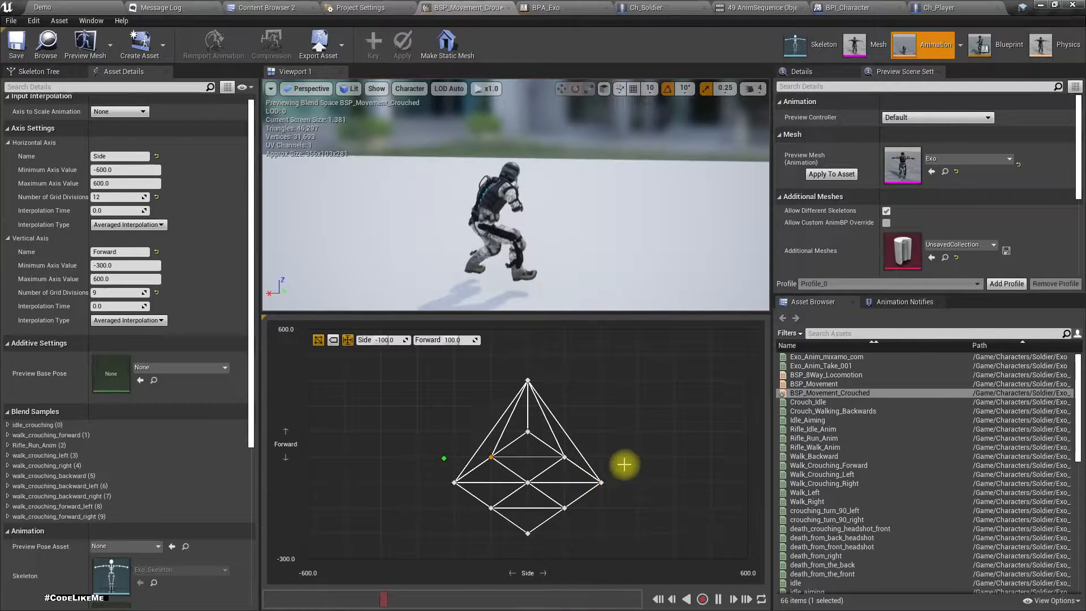
pyautogui.moveTo(623, 463); pyautogui.dragTo(526, 380)
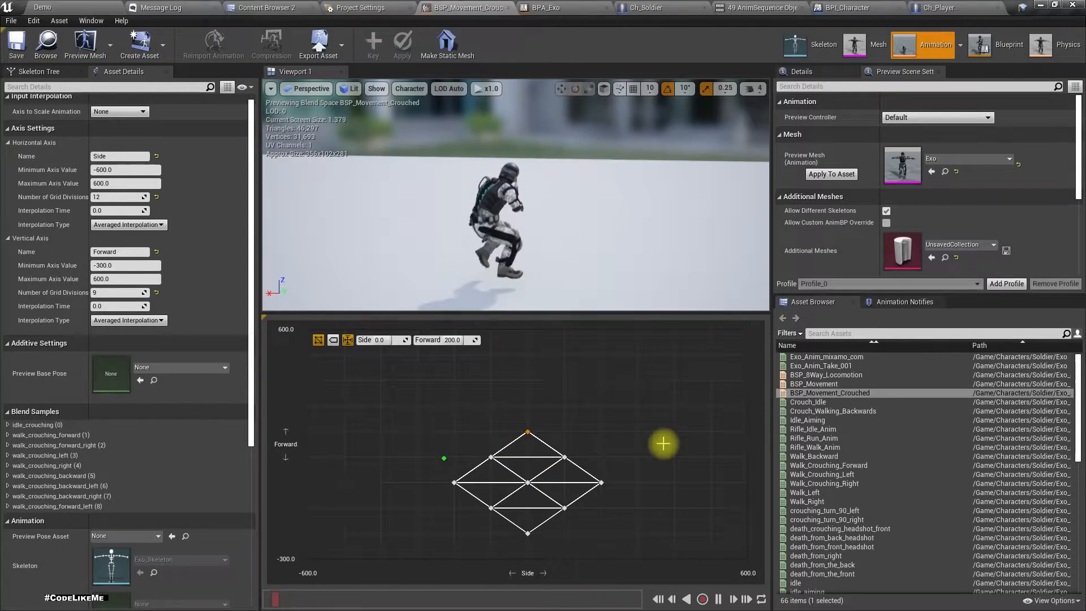
pyautogui.click(561, 471)
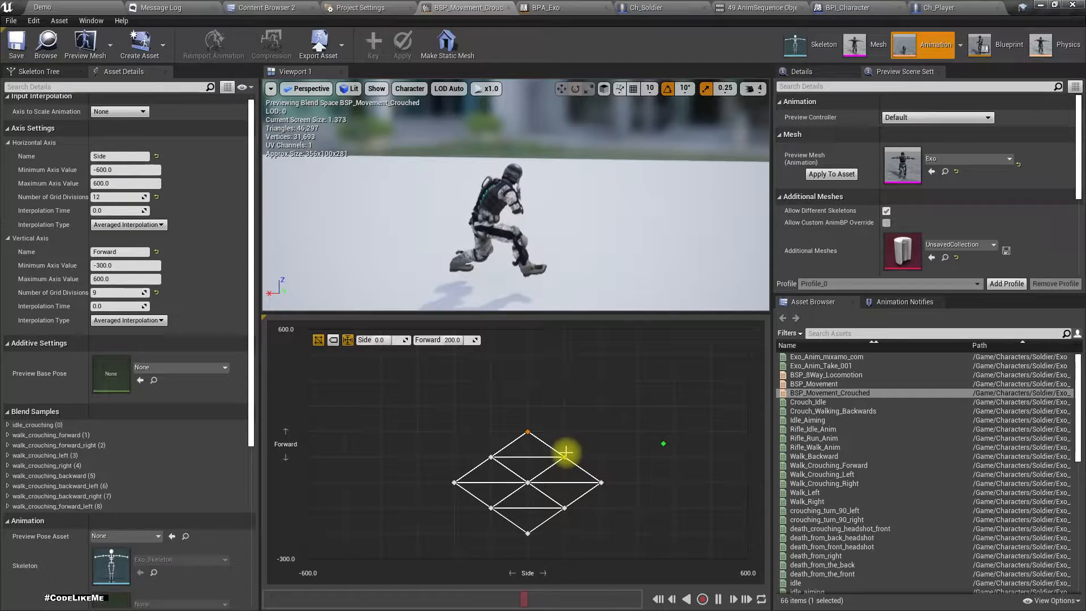
pyautogui.moveTo(568, 452)
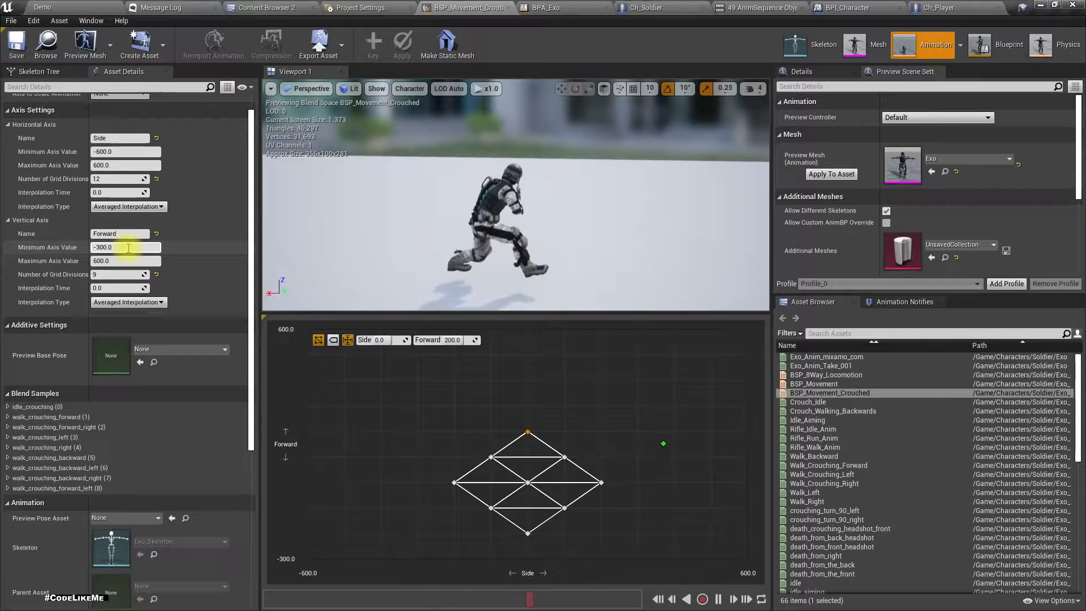
pyautogui.moveTo(119, 179)
pyautogui.write('24')
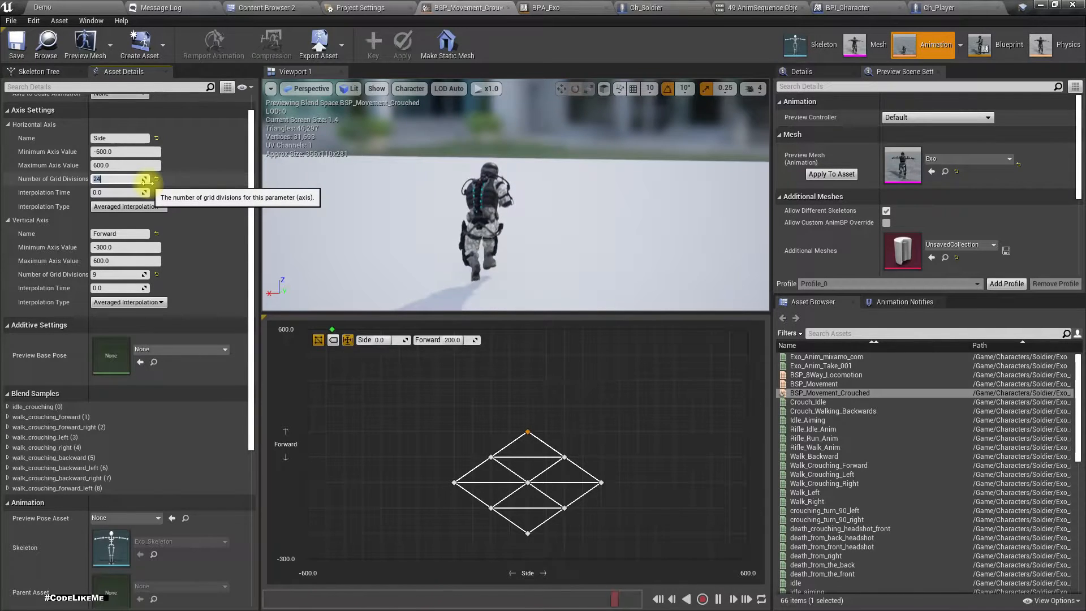
# Commit 24 grid divisions on the horizontal Side axis.
pyautogui.click(541, 482)
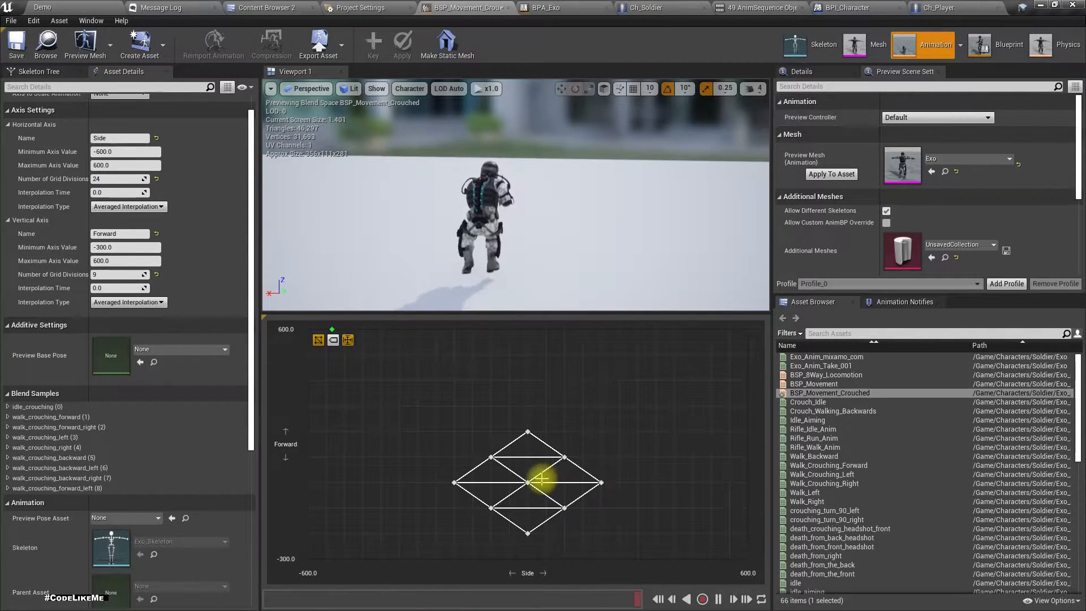
pyautogui.moveTo(116, 273)
pyautogui.write('24')
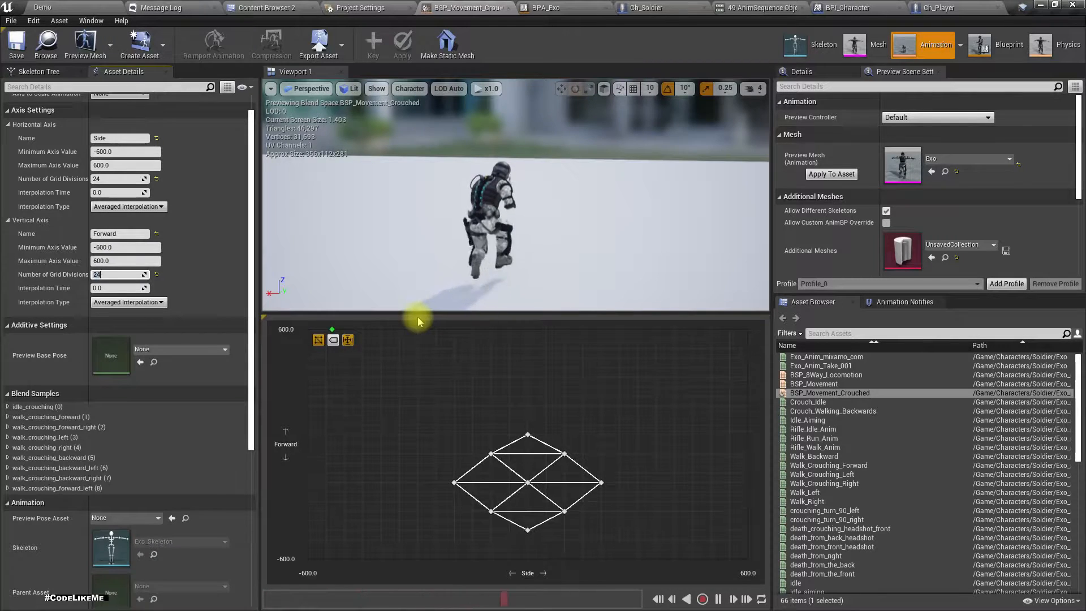
# Commit 24 divisions on the Forward axis down to -600 and check the forward sample's position values.
pyautogui.click(529, 500)
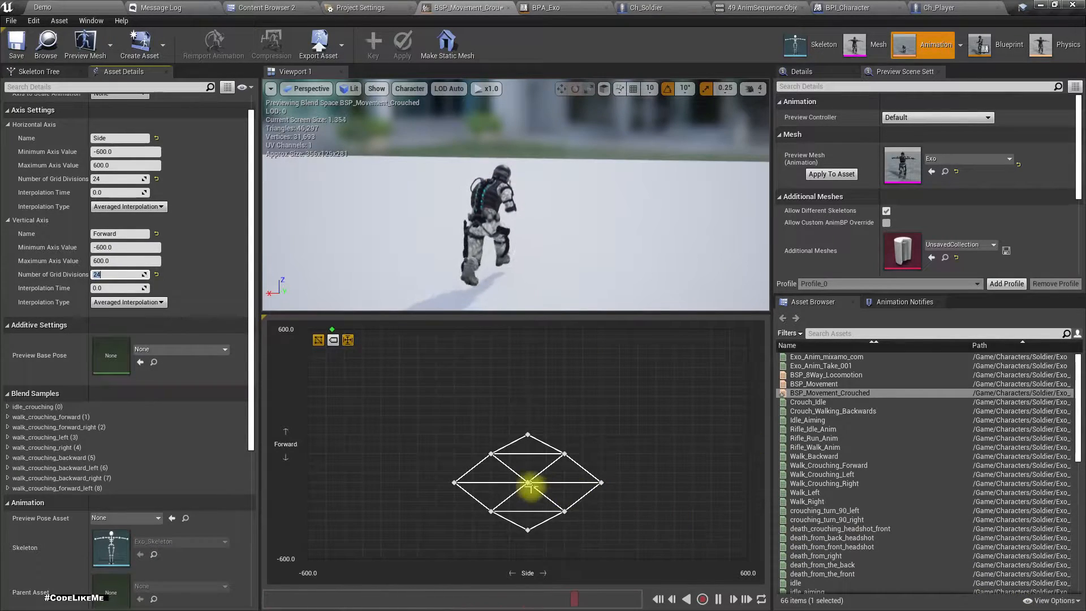
pyautogui.moveTo(528, 483); pyautogui.dragTo(536, 437)
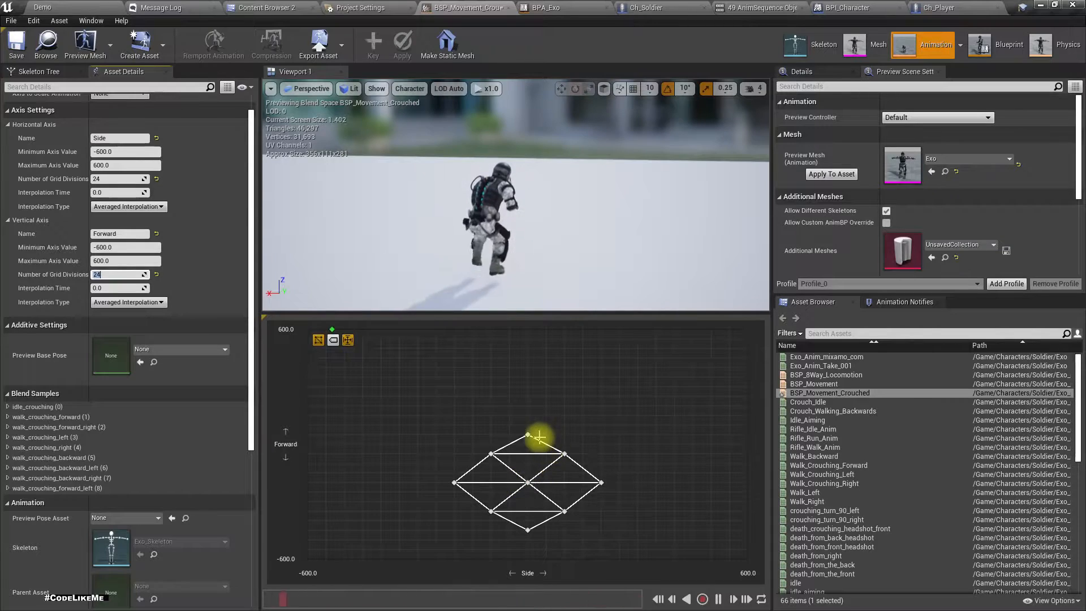
pyautogui.click(527, 437)
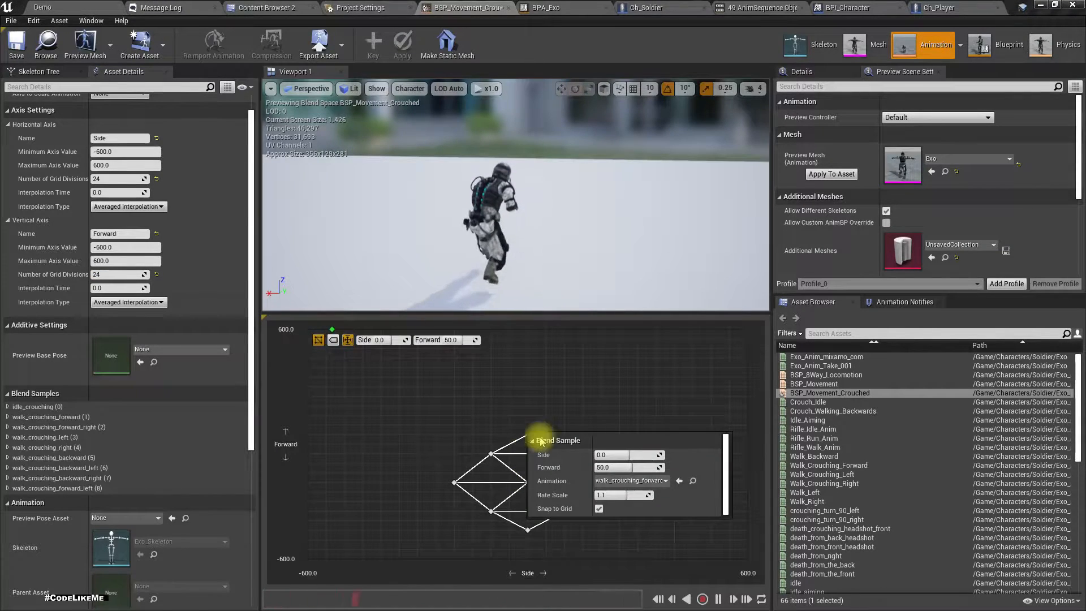
pyautogui.click(624, 467)
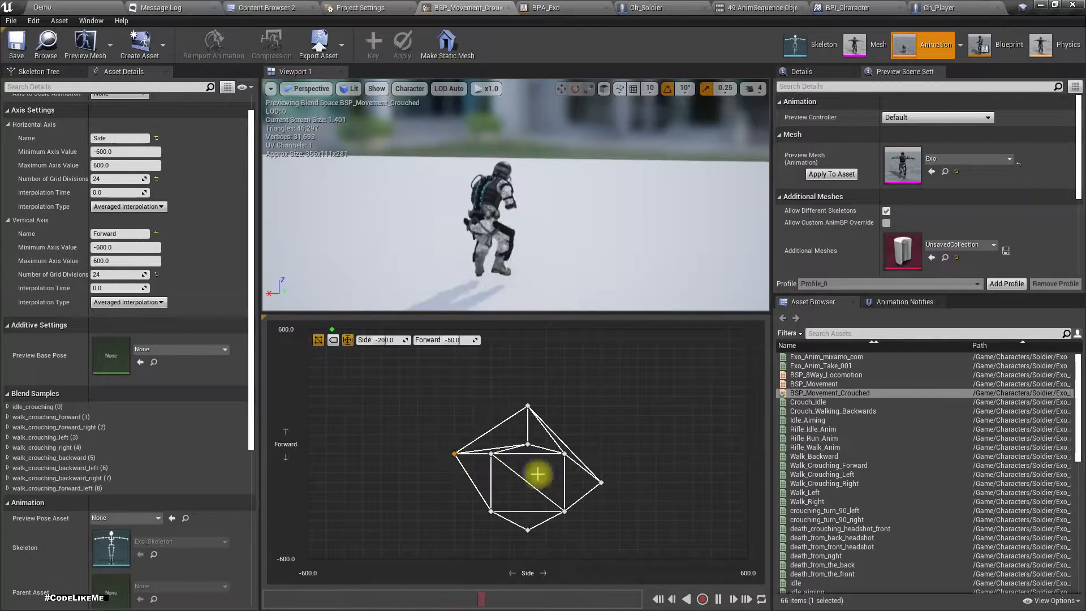
# Pull the crouching samples inward, with backward_right near Forward -150 and backward at Forward -200.
pyautogui.moveTo(536, 474); pyautogui.dragTo(561, 453)
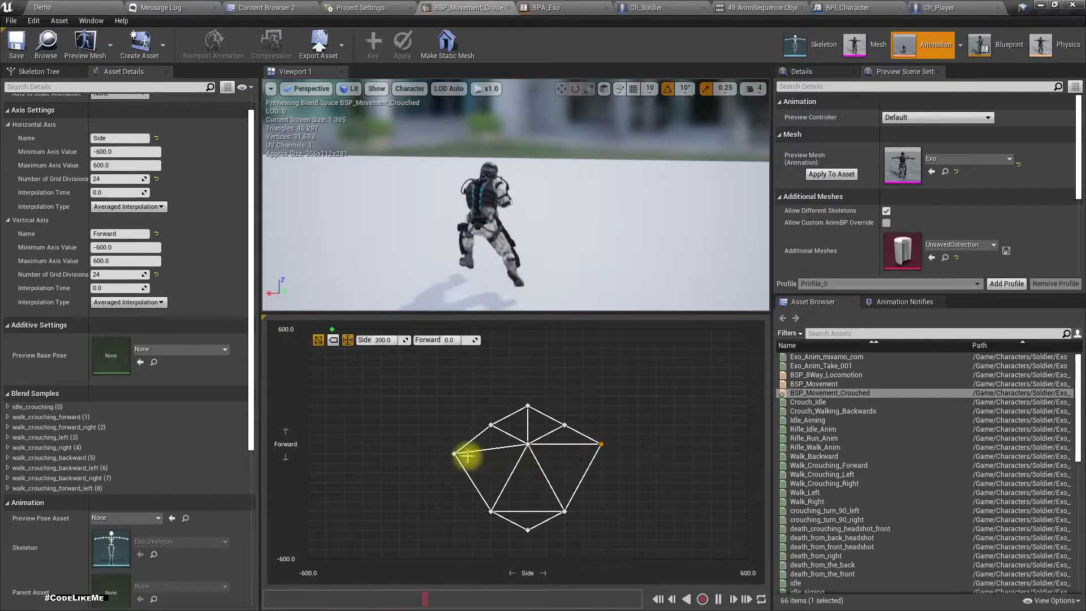
pyautogui.moveTo(467, 456); pyautogui.dragTo(596, 519)
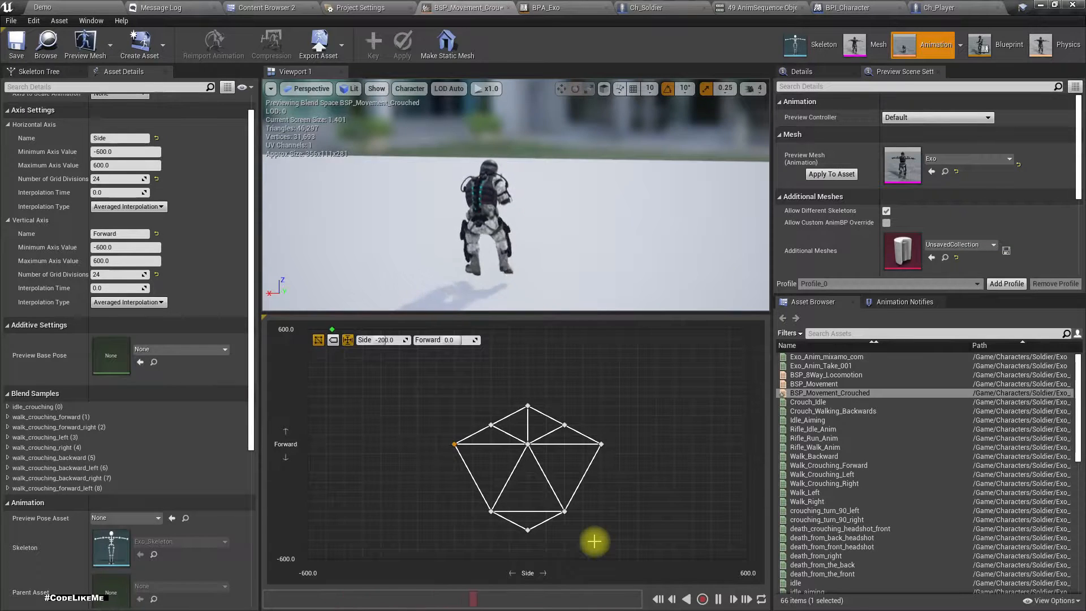
pyautogui.moveTo(593, 541); pyautogui.dragTo(490, 511)
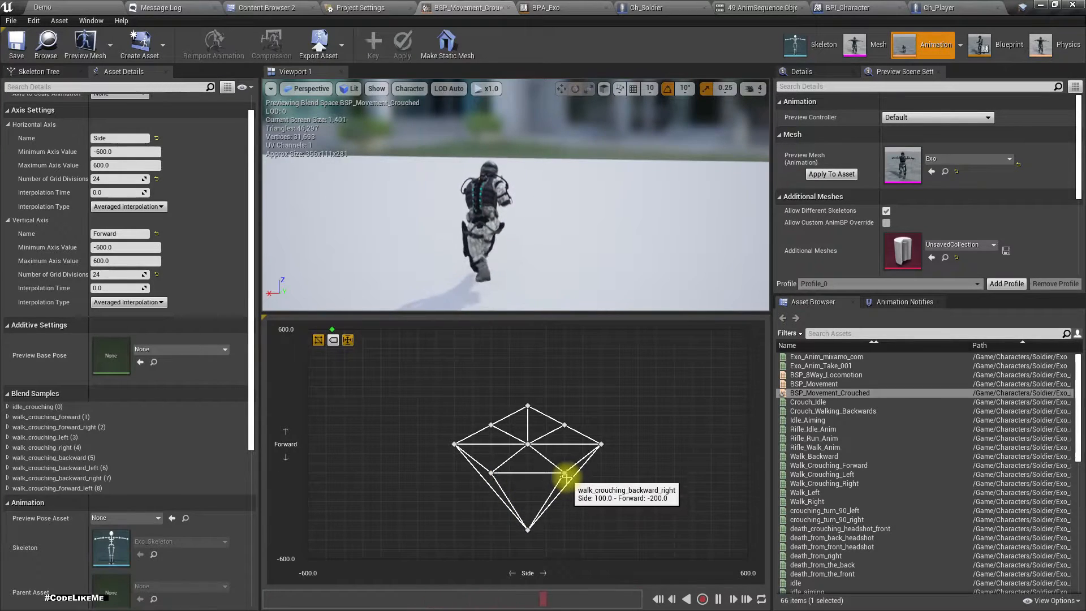
pyautogui.moveTo(564, 477); pyautogui.dragTo(559, 506)
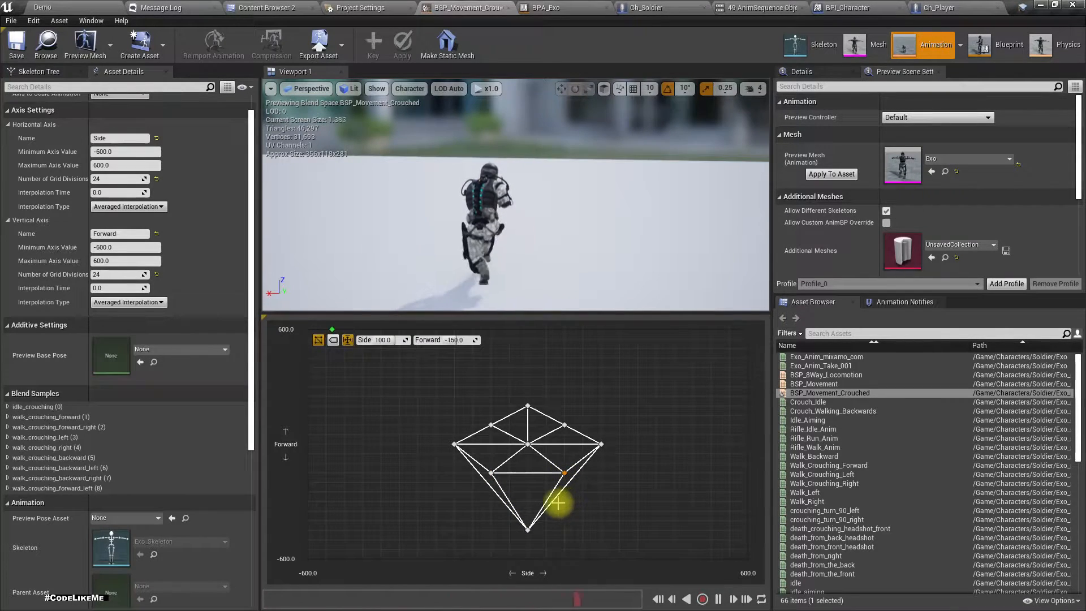
pyautogui.moveTo(557, 506); pyautogui.dragTo(526, 529)
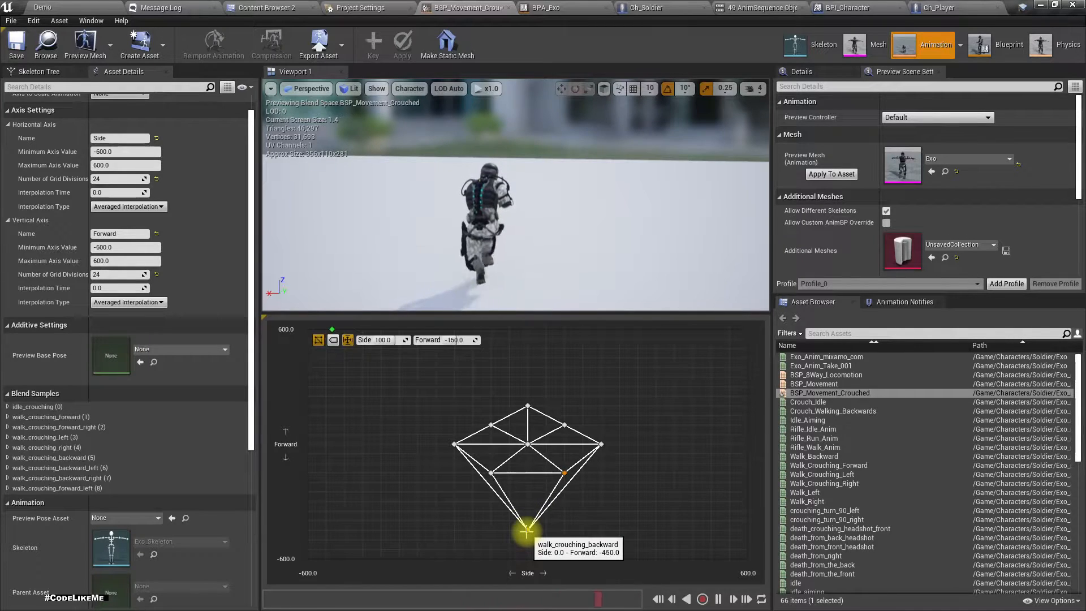
pyautogui.moveTo(526, 531); pyautogui.dragTo(525, 477)
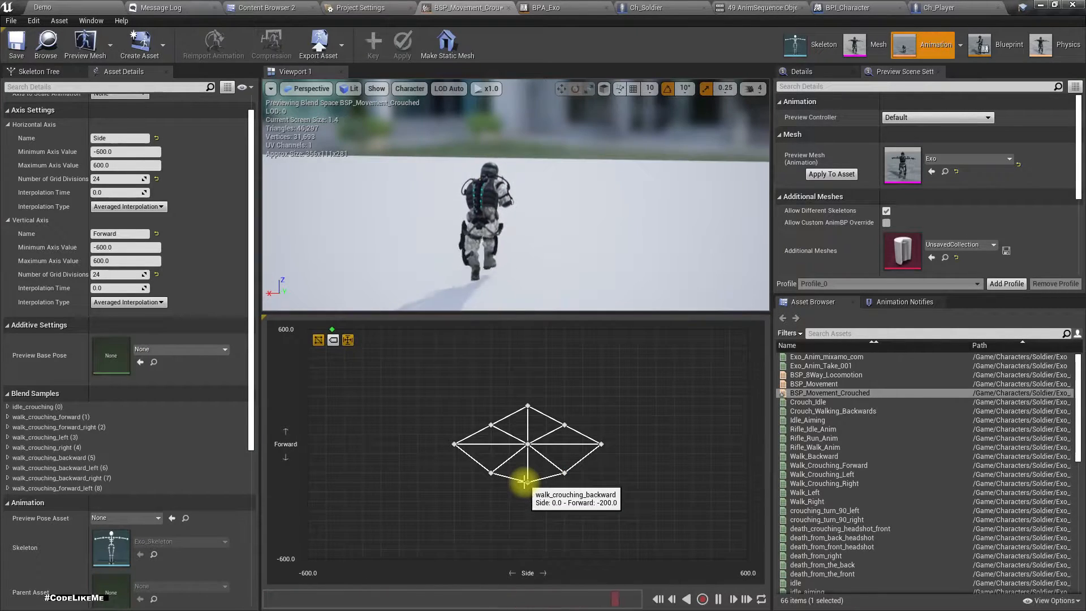
pyautogui.moveTo(522, 477); pyautogui.dragTo(489, 472)
pyautogui.write('300')
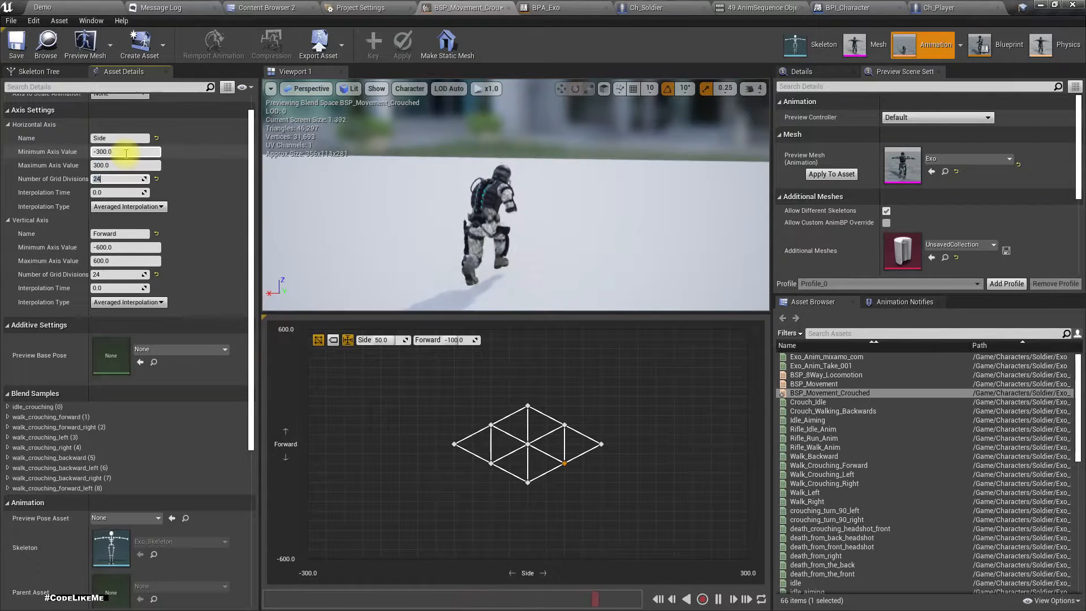
# Set the Forward axis Minimum Axis Value to -300 and Maximum to 300.
pyautogui.click(119, 247)
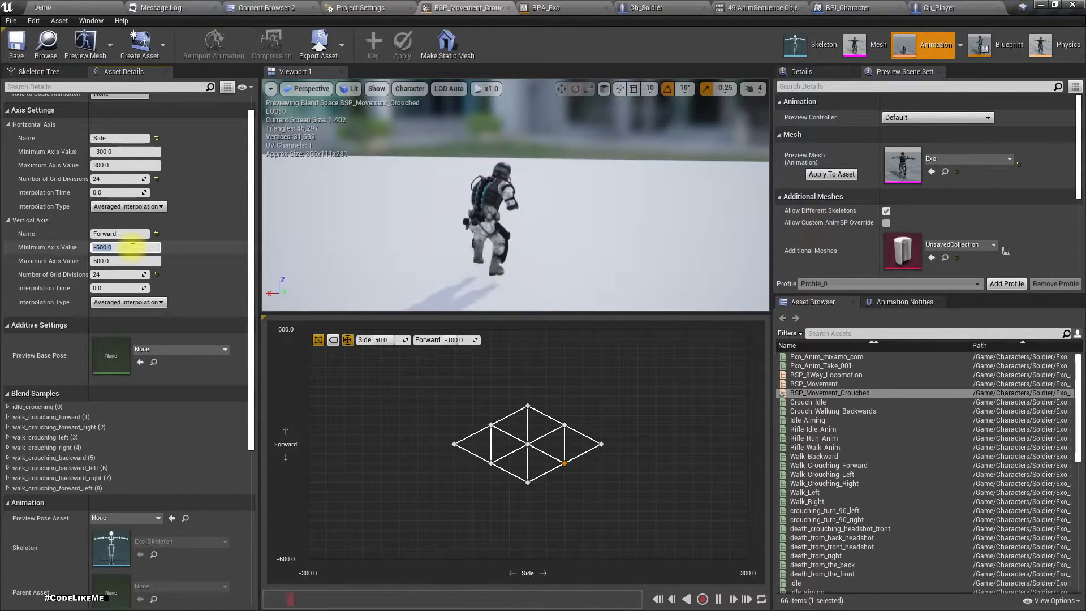
pyautogui.write('-300.0')
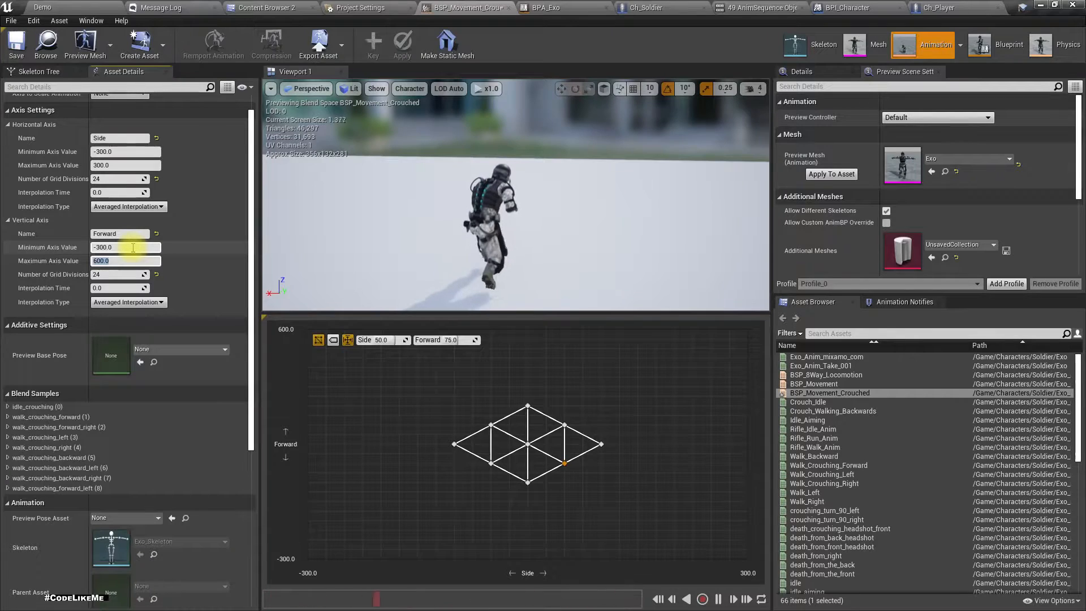
pyautogui.write('300')
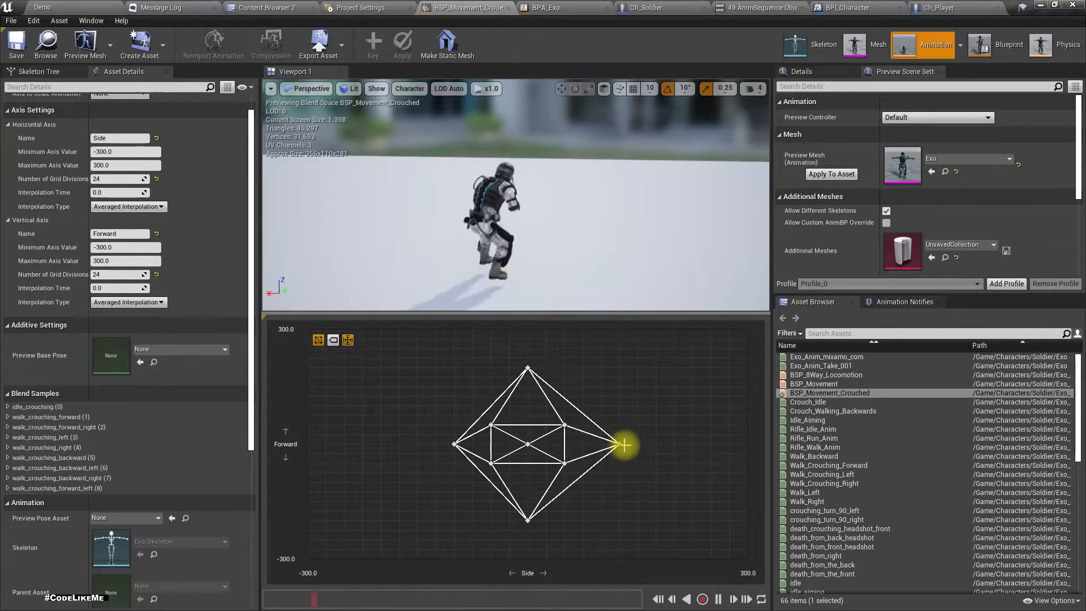
# Move the right sample to the ±300 edge, forward-left to (-150, 150), and backward-right outward to the lower right.
pyautogui.moveTo(622, 446); pyautogui.dragTo(633, 440)
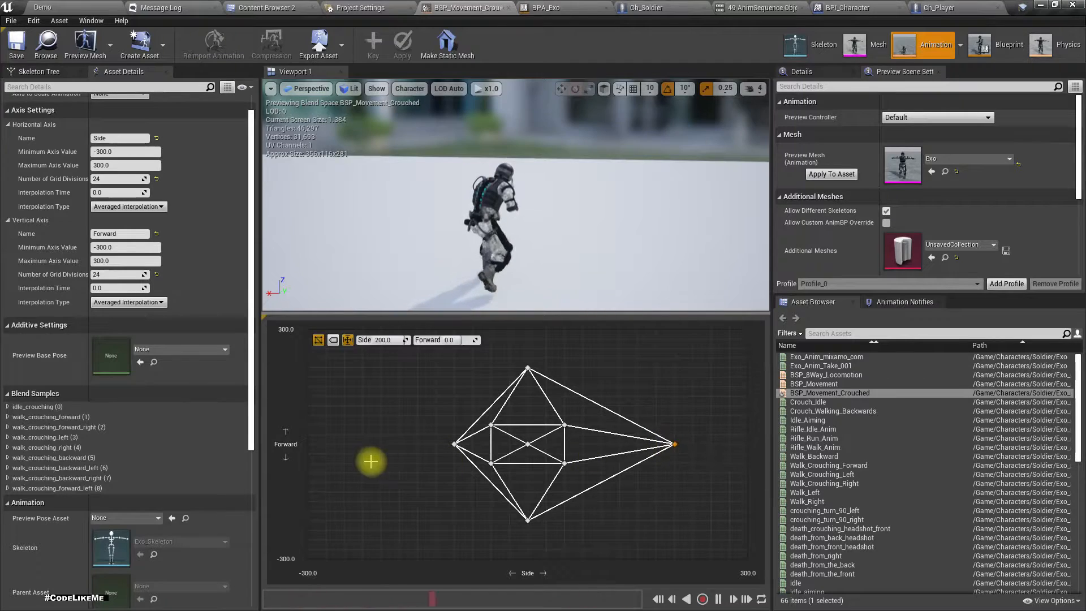
pyautogui.moveTo(378, 466)
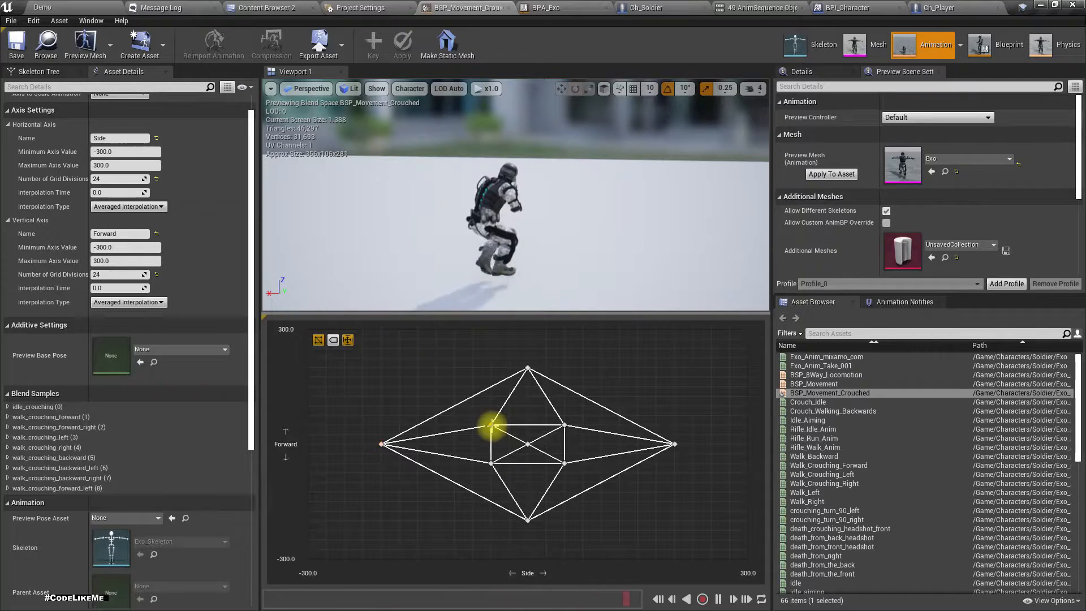
pyautogui.moveTo(492, 424); pyautogui.dragTo(473, 406)
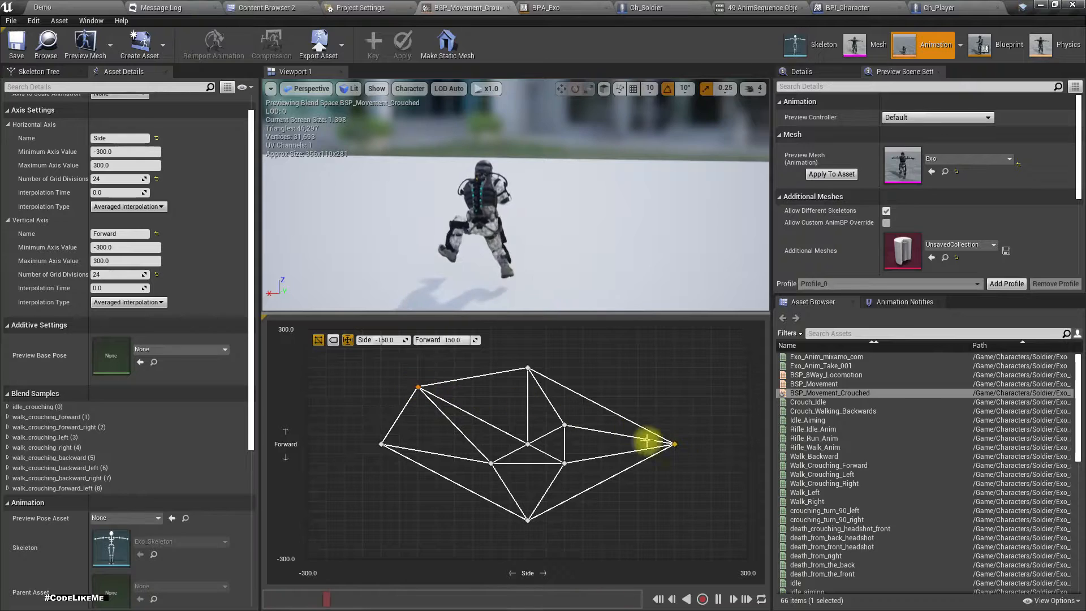
pyautogui.moveTo(668, 443); pyautogui.dragTo(630, 388)
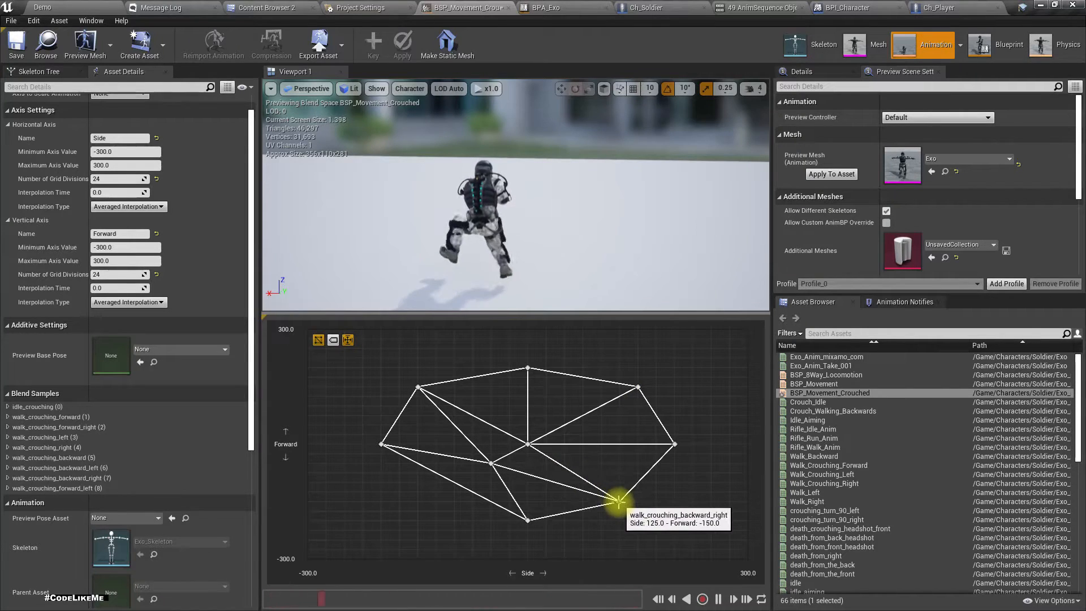
pyautogui.moveTo(615, 498); pyautogui.dragTo(627, 513)
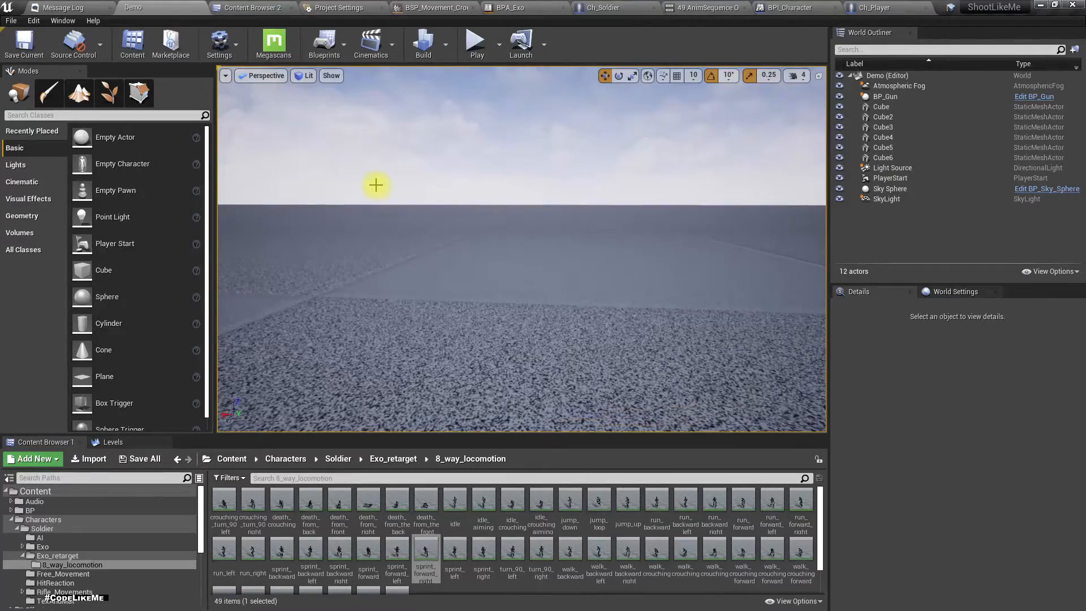
pyautogui.click(476, 43)
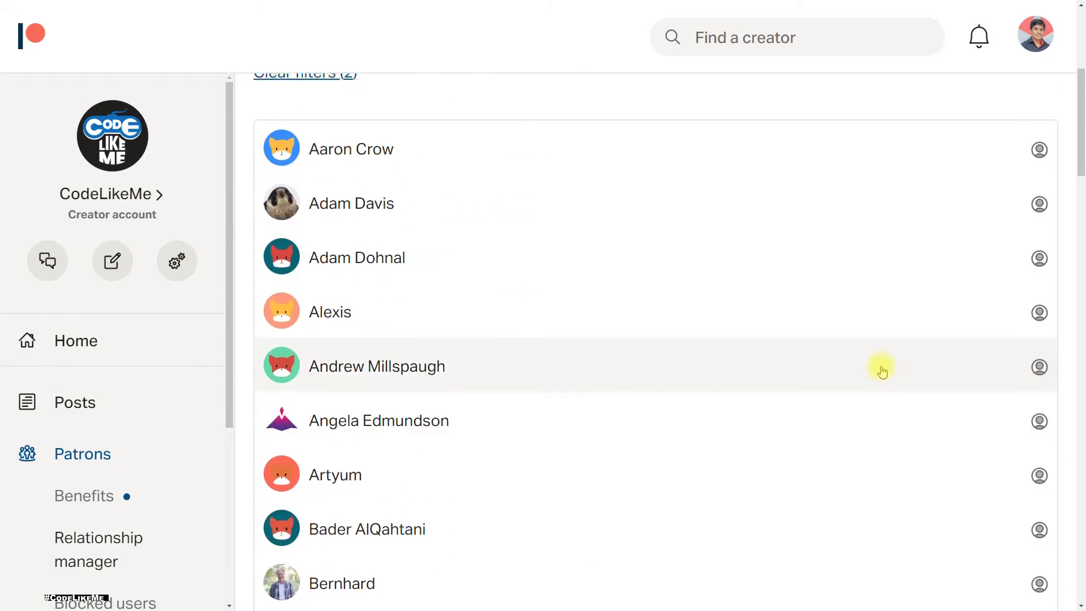
# Scroll the active patrons list and page to patron pages 2 and 3.
pyautogui.scroll(-3)
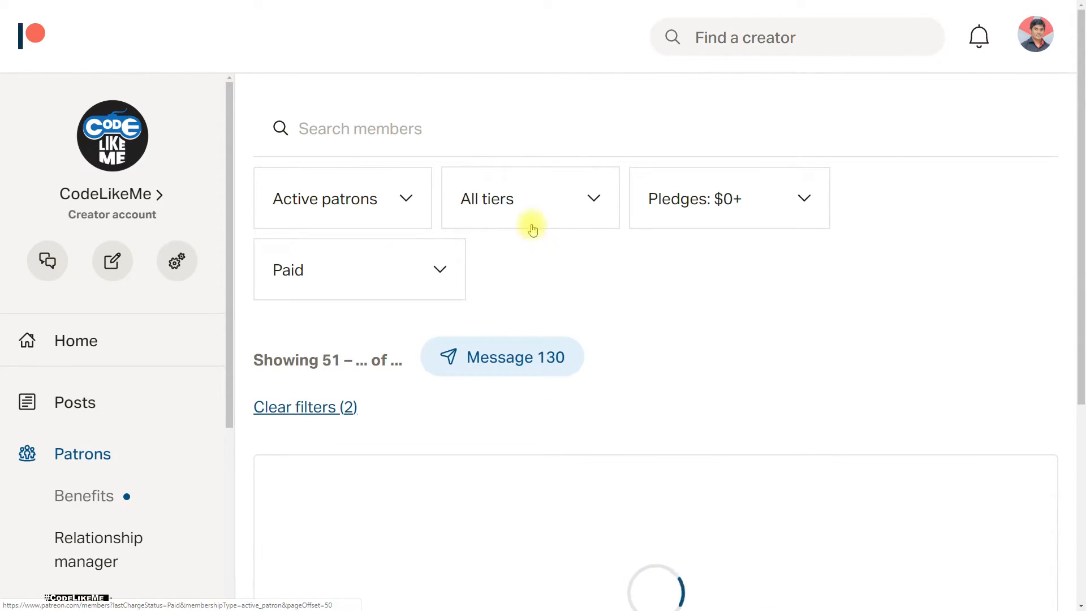
pyautogui.scroll(-3)
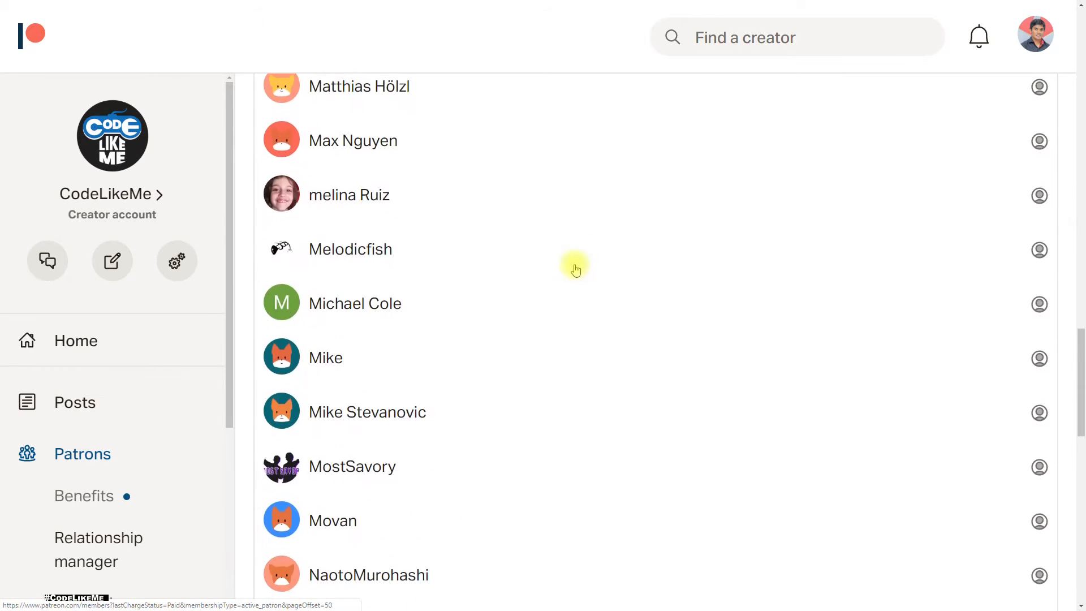
pyautogui.click(676, 526)
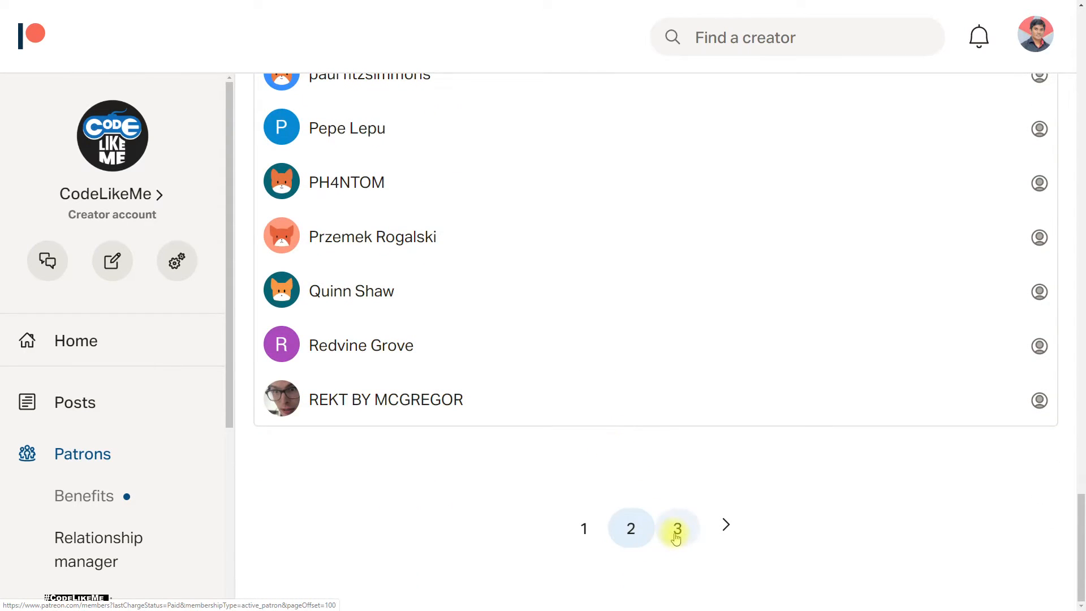
pyautogui.click(676, 527)
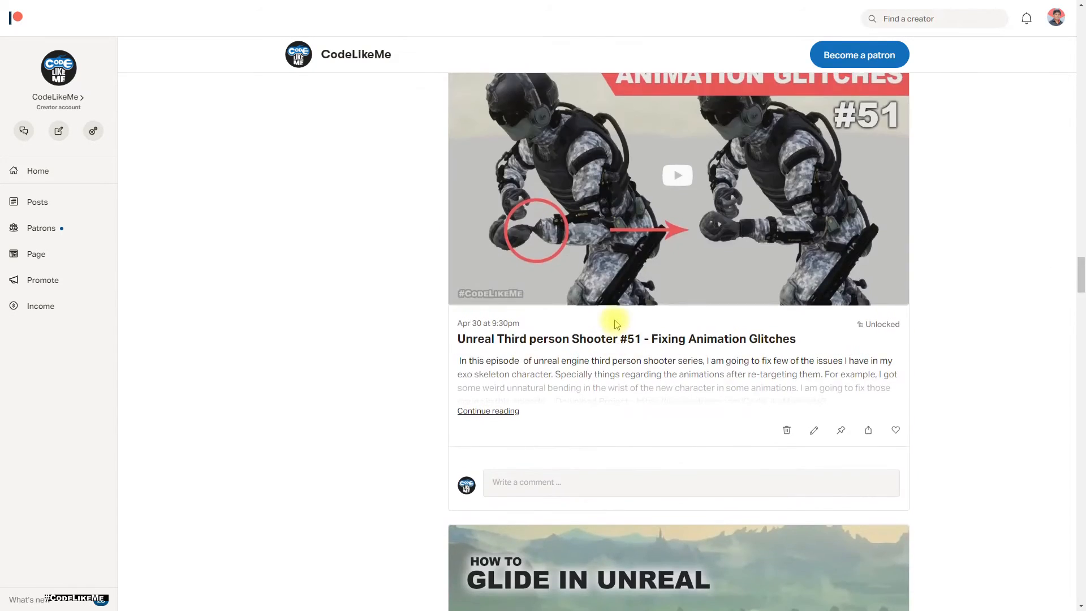
# Scroll through the CodeLikeMe creator page's Unreal tutorial posts feed.
pyautogui.scroll(-3)
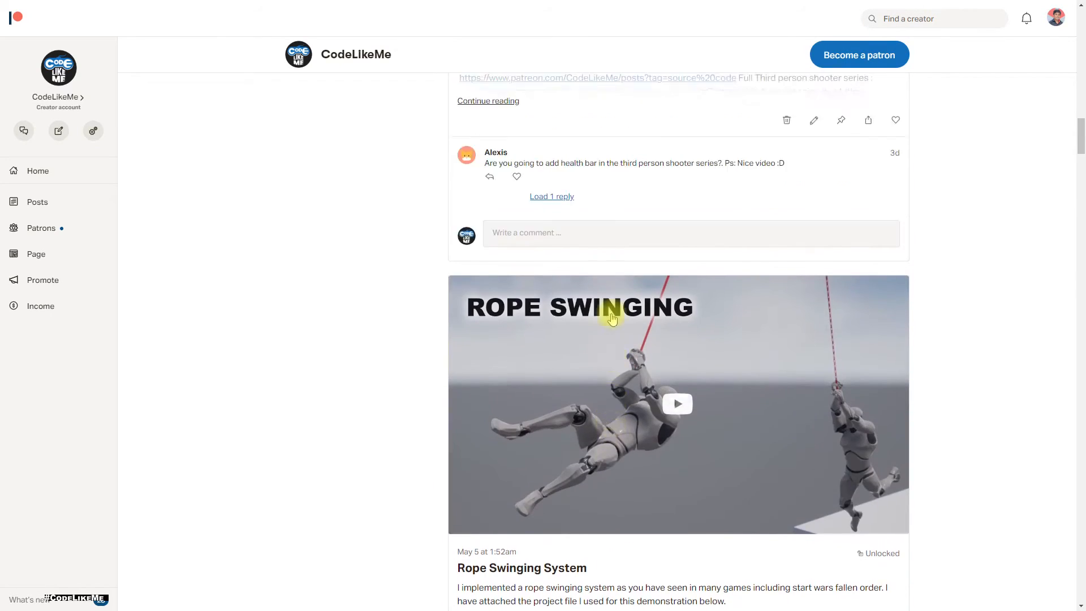
pyautogui.scroll(3)
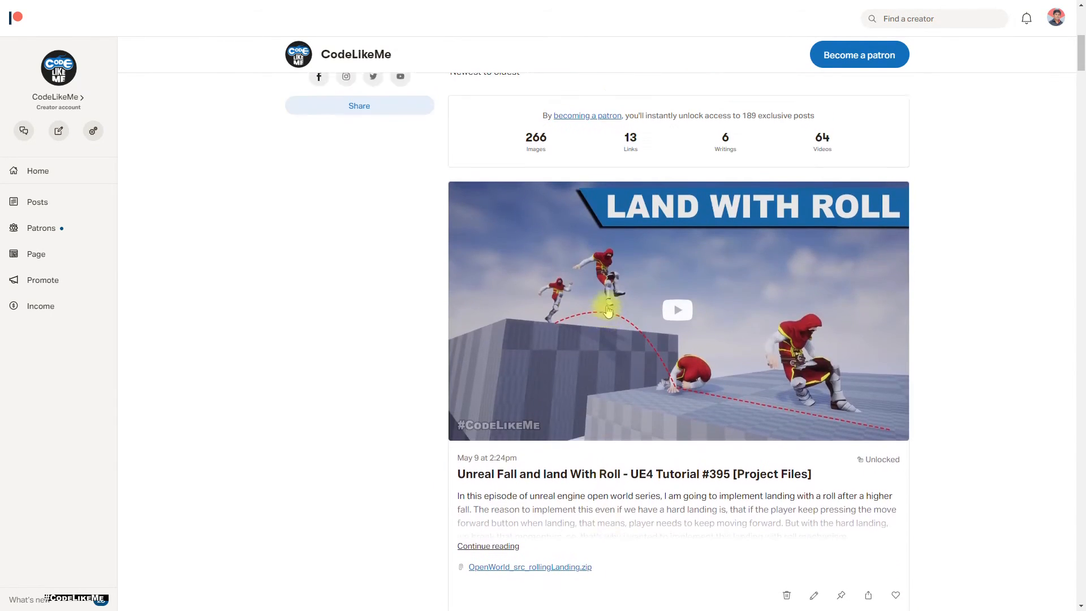
pyautogui.scroll(-3)
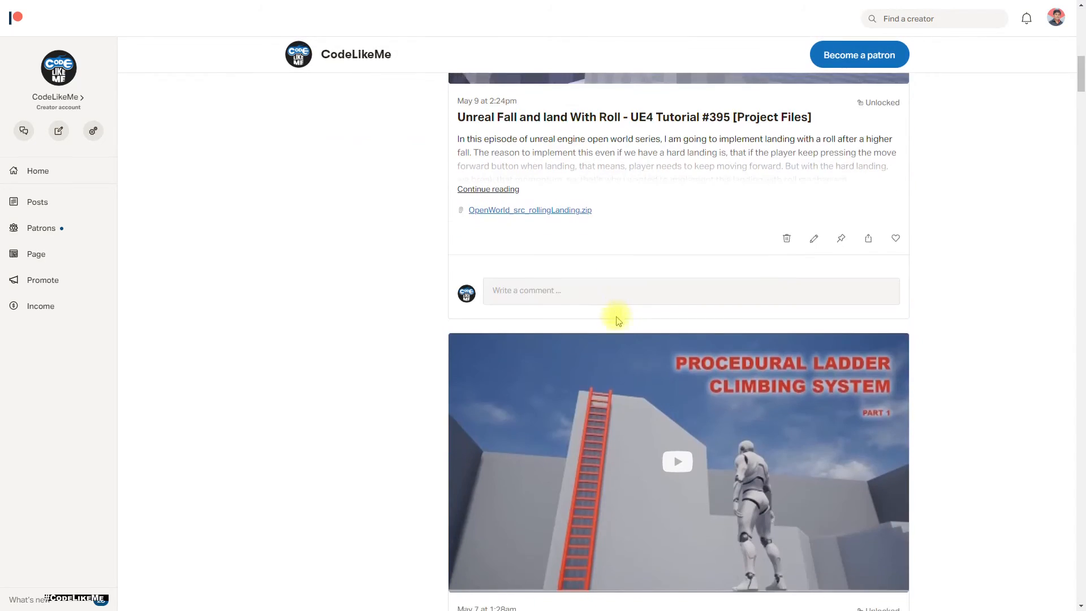
pyautogui.scroll(-3)
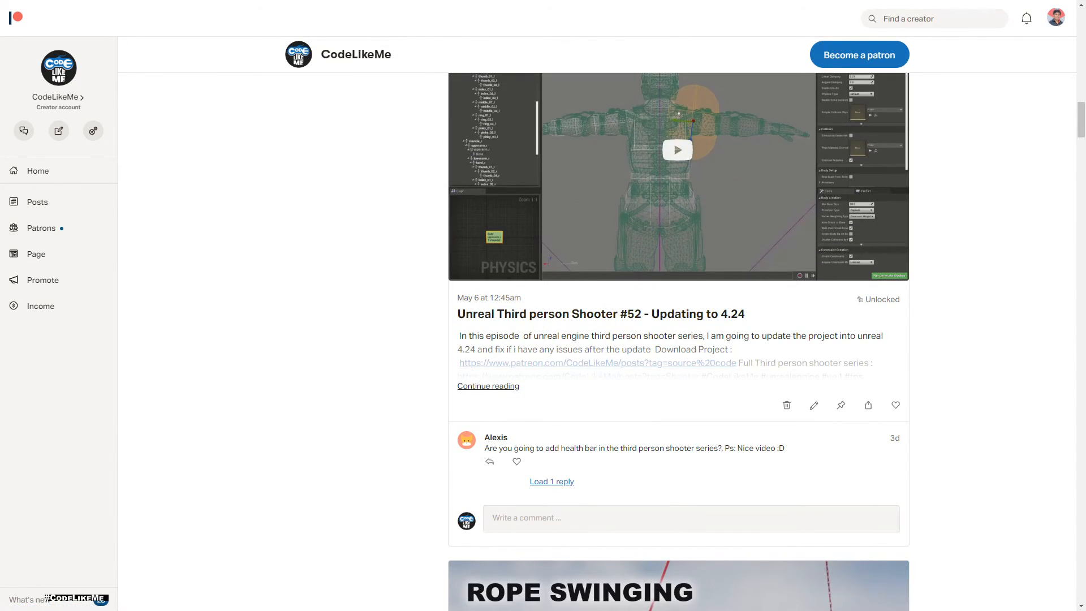